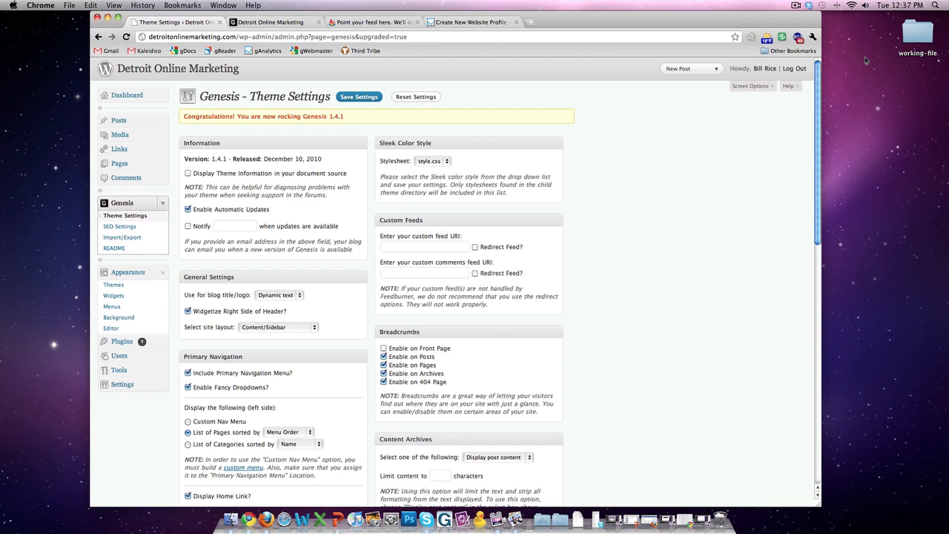
mouse_move(866, 61)
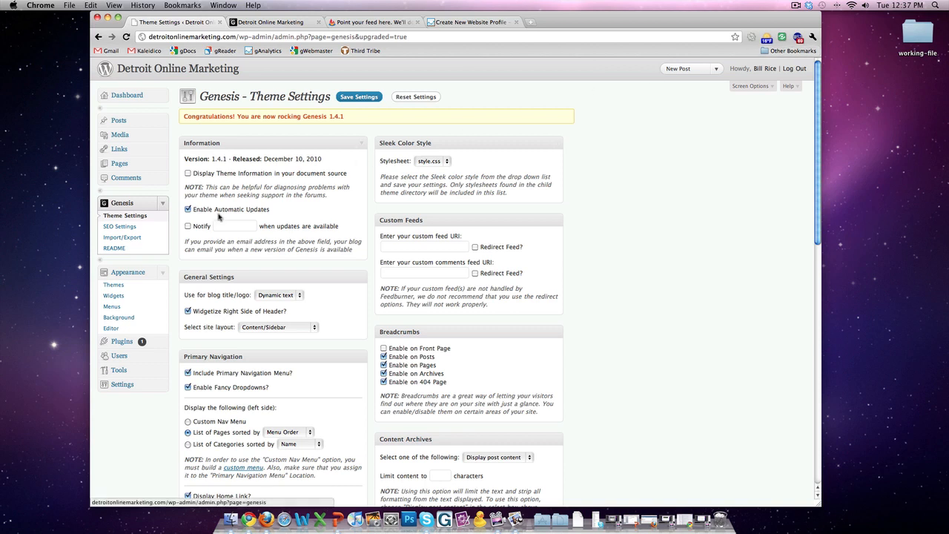
mouse_move(172, 223)
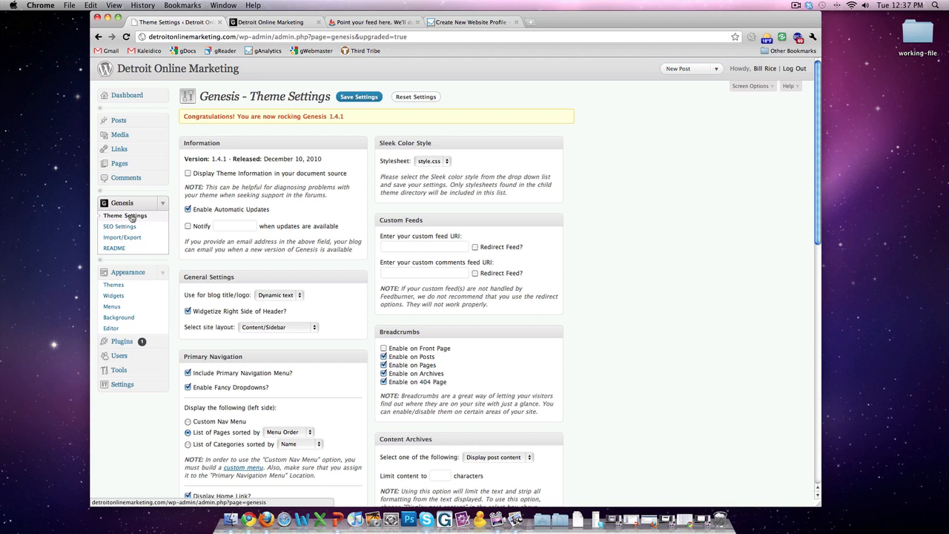
mouse_move(231, 370)
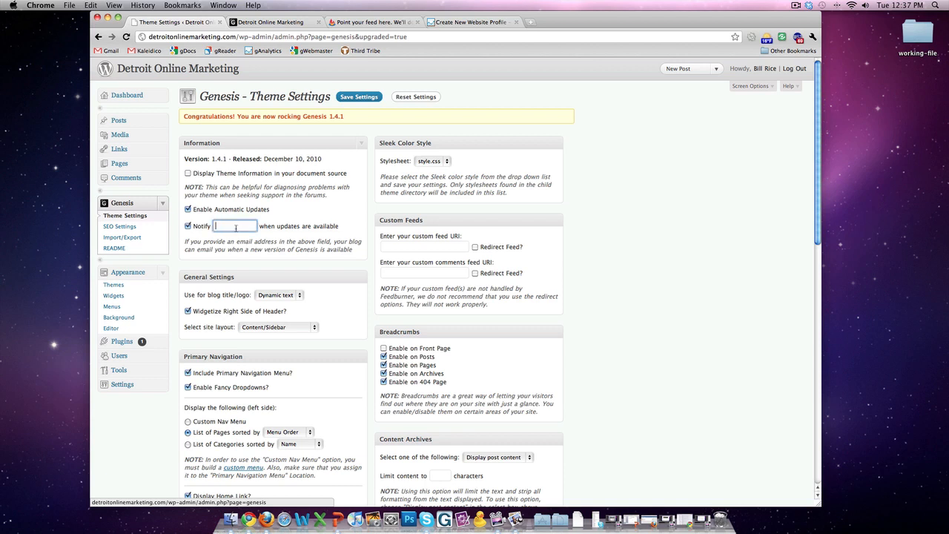
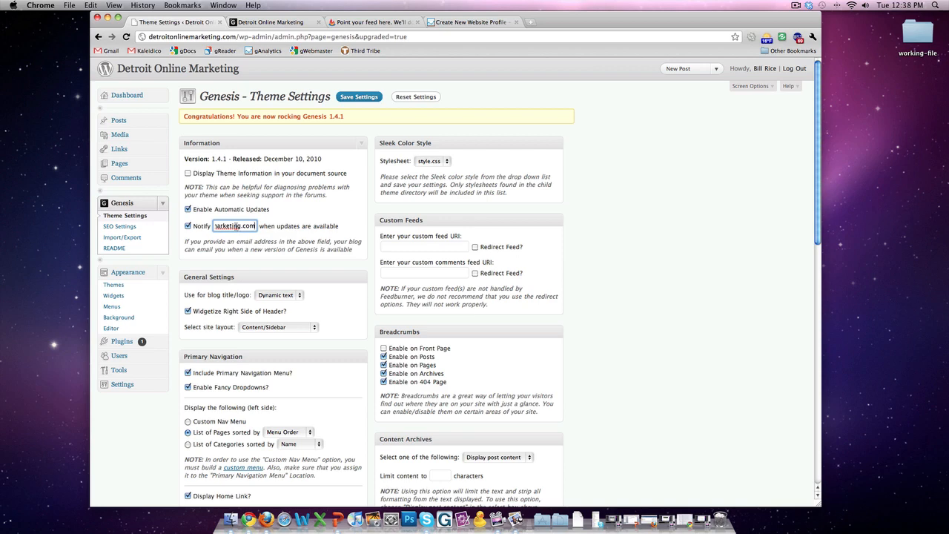
scroll("down", 3)
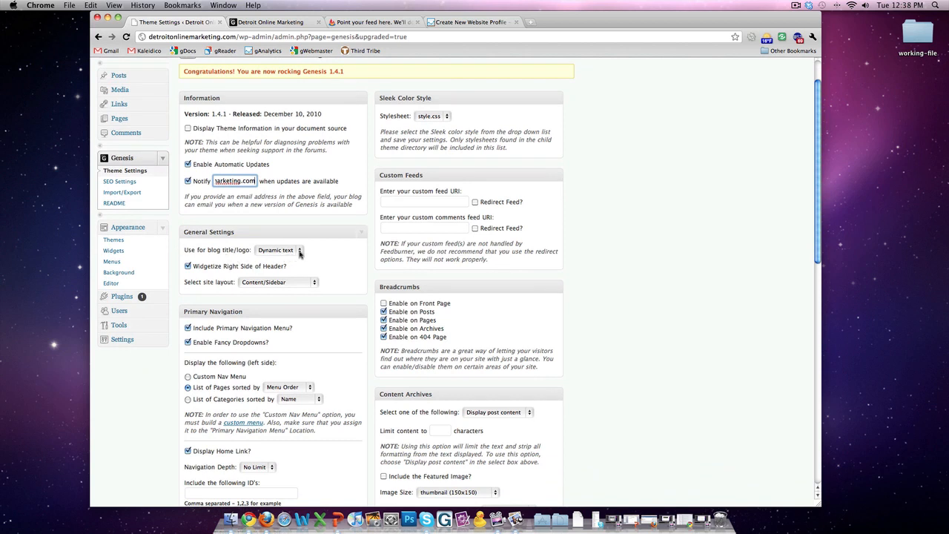
left_click(279, 250)
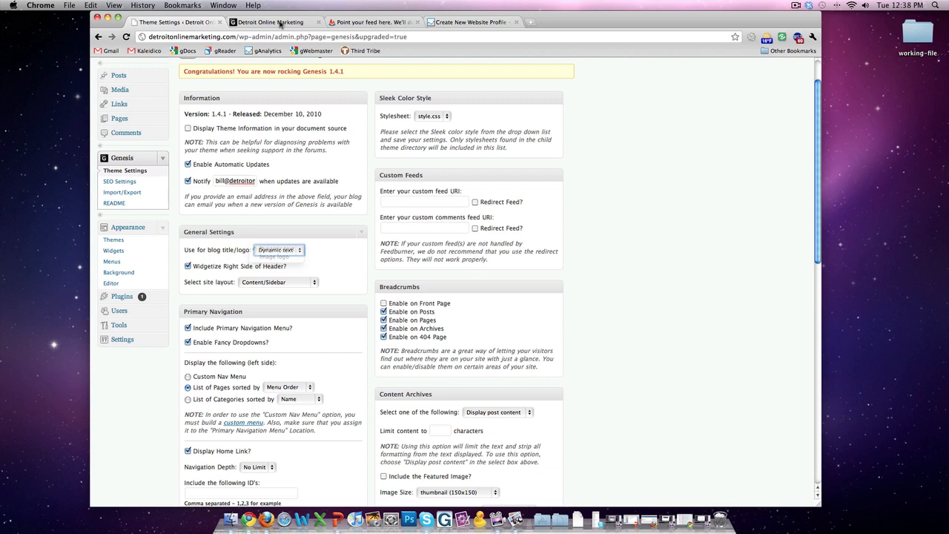
left_click(270, 22)
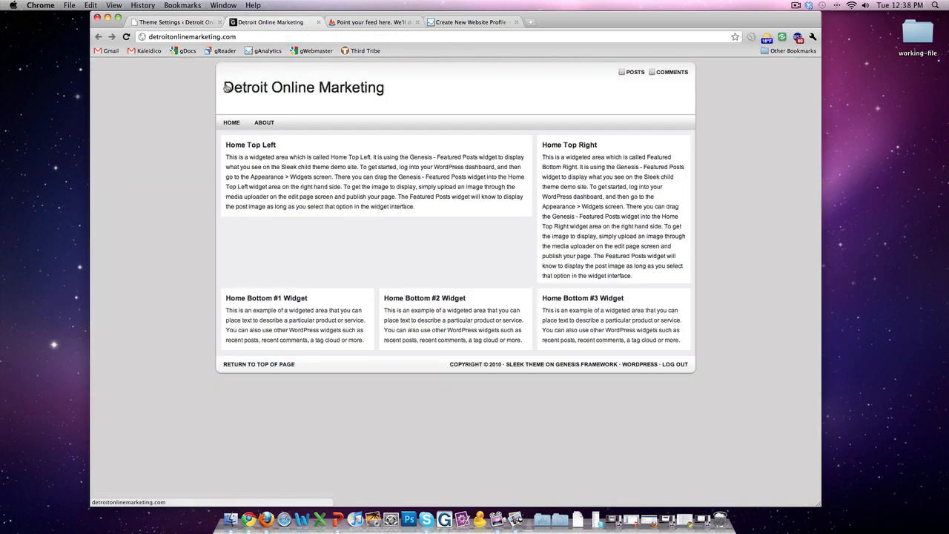
mouse_move(355, 89)
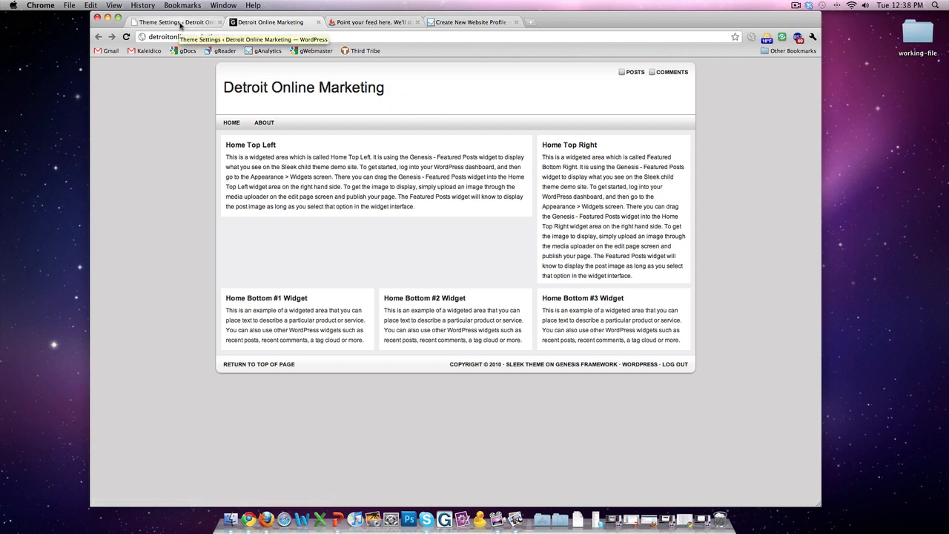
left_click(175, 23)
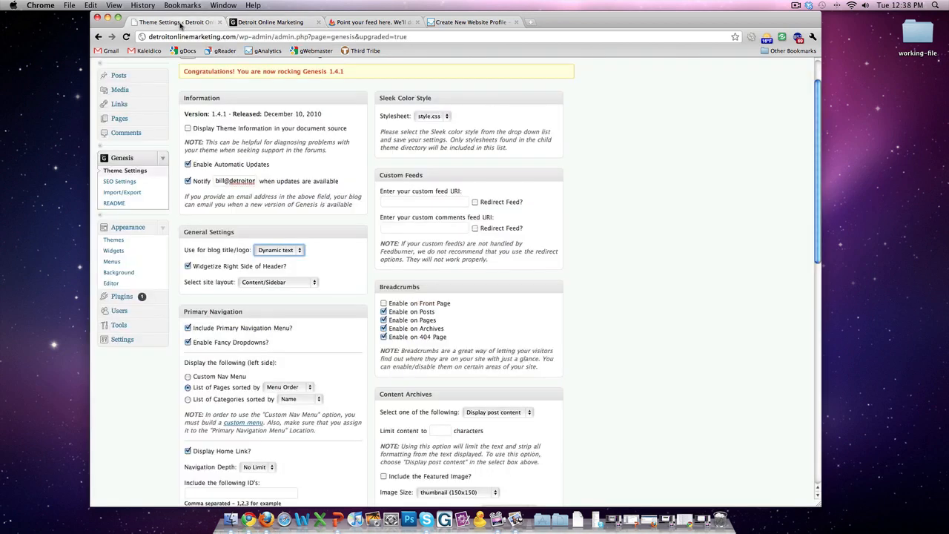
mouse_move(324, 247)
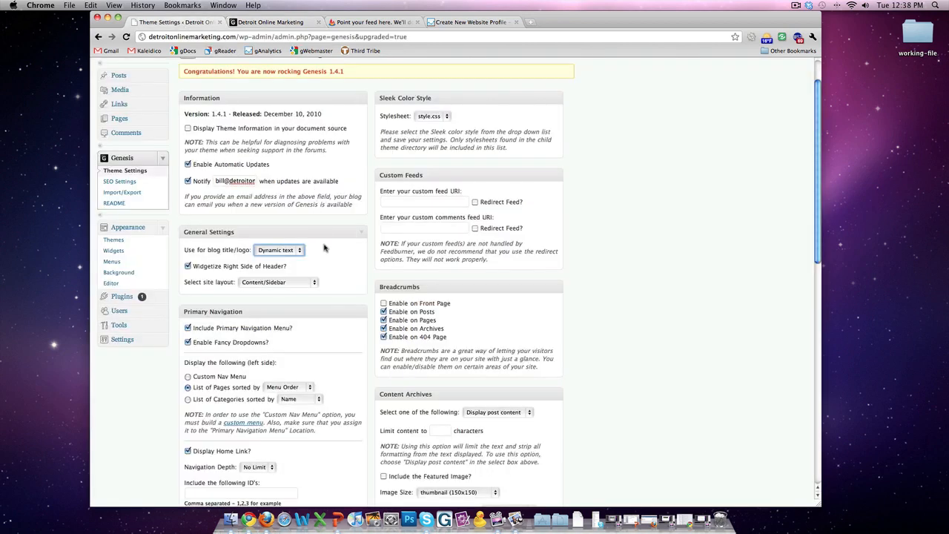
scroll("down", 3)
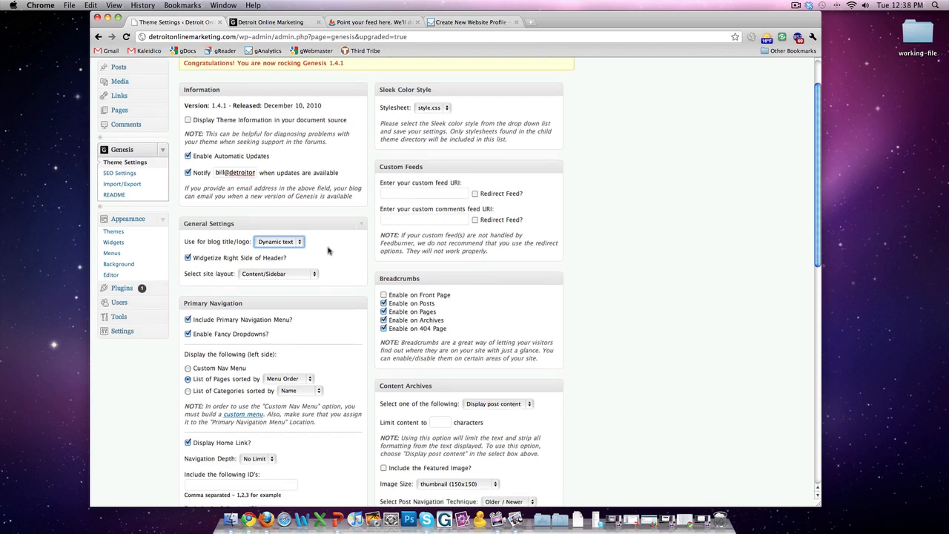
scroll("down", 3)
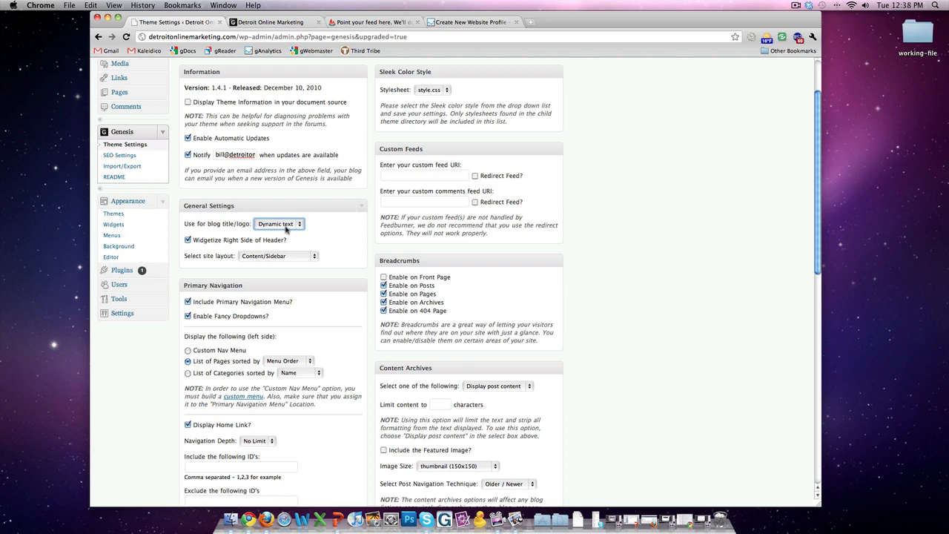
scroll("down", 3)
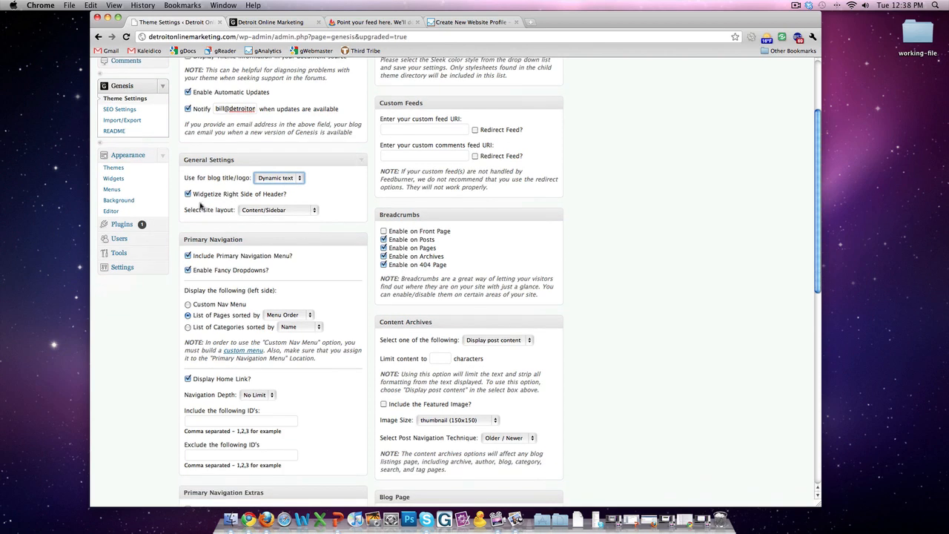
mouse_move(264, 144)
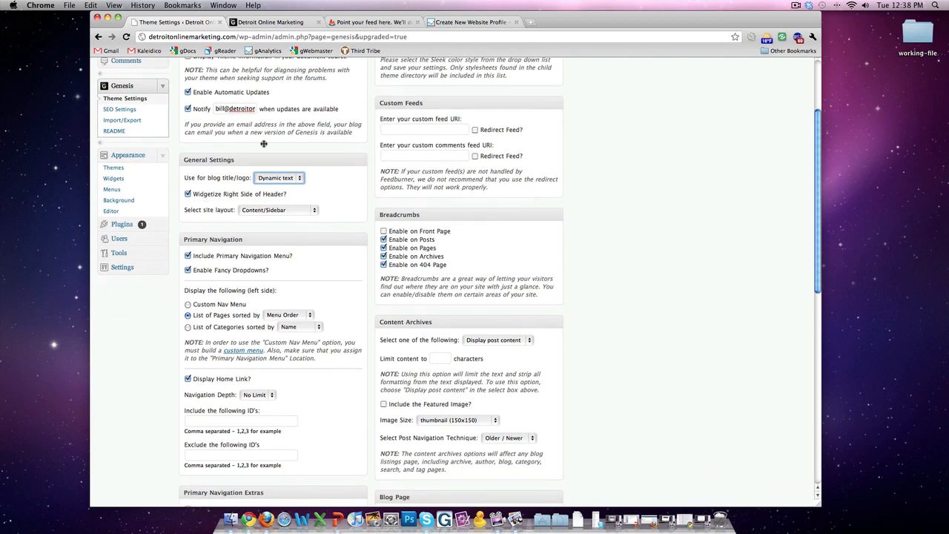
left_click(270, 23)
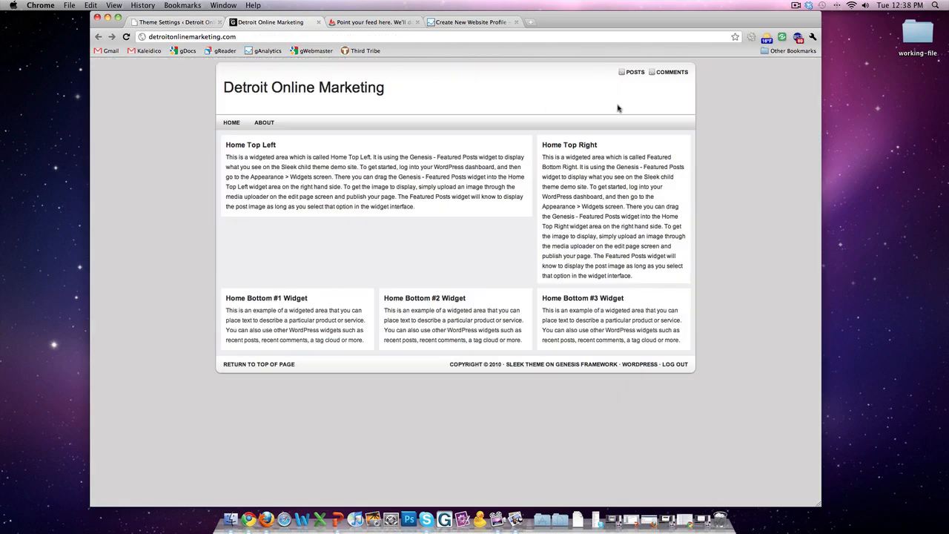
mouse_move(496, 98)
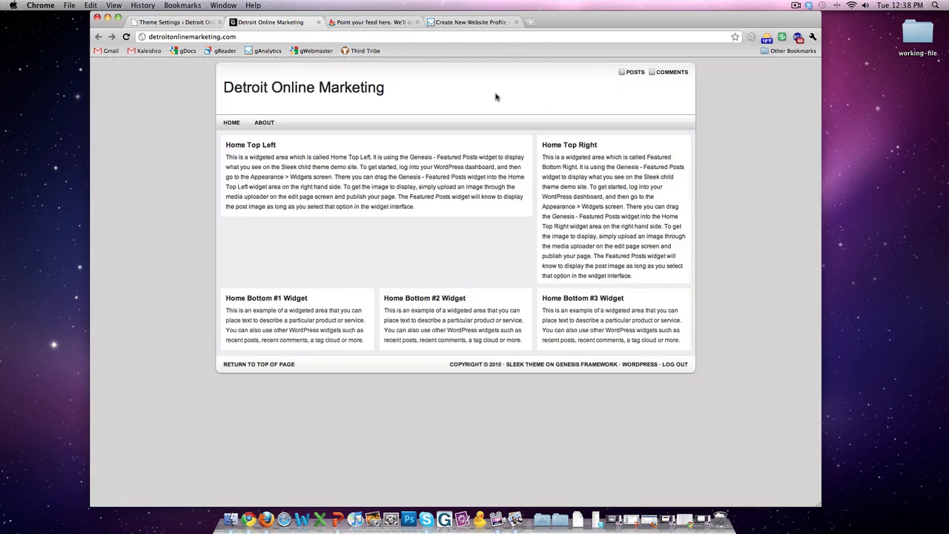
mouse_move(623, 98)
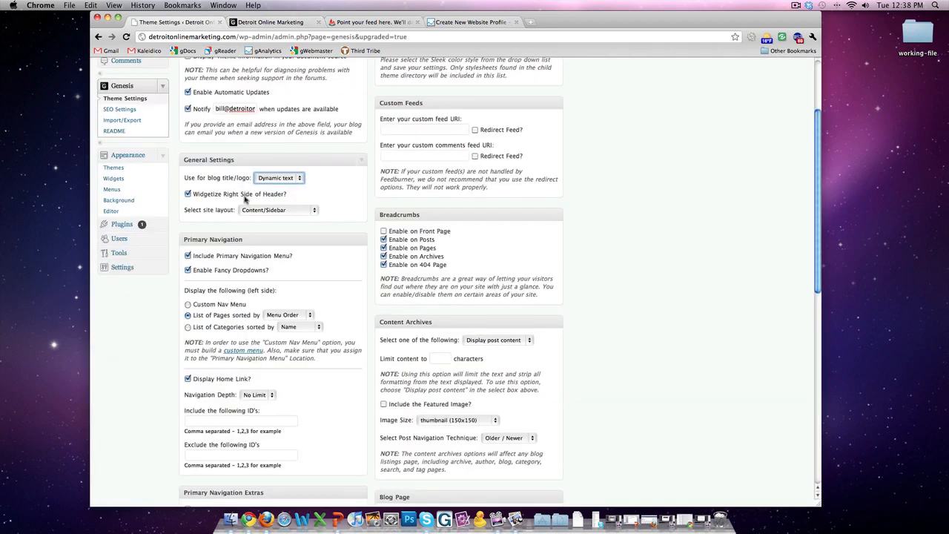
Step: Reach Comments/Trackbacks and leave 'Enable Comments on posts?' checked
scroll("down", 3)
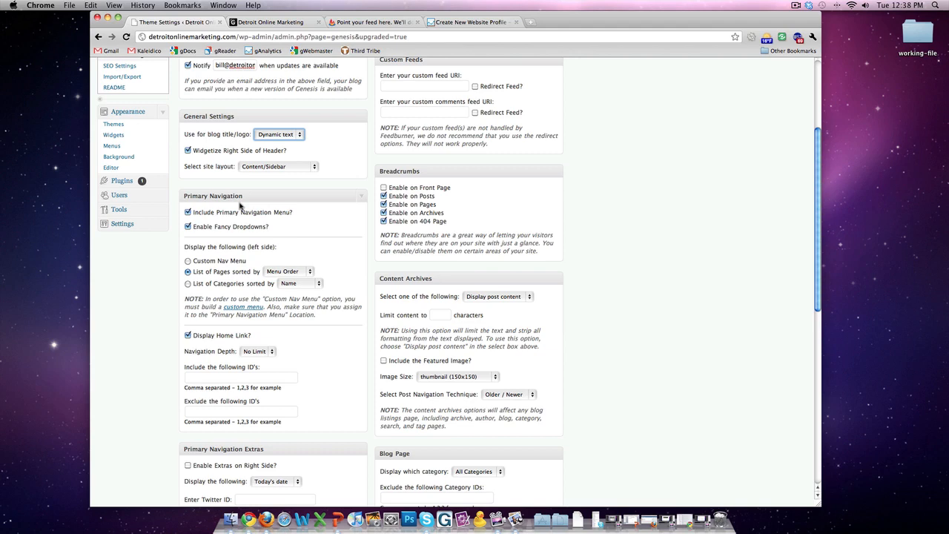
scroll("down", 3)
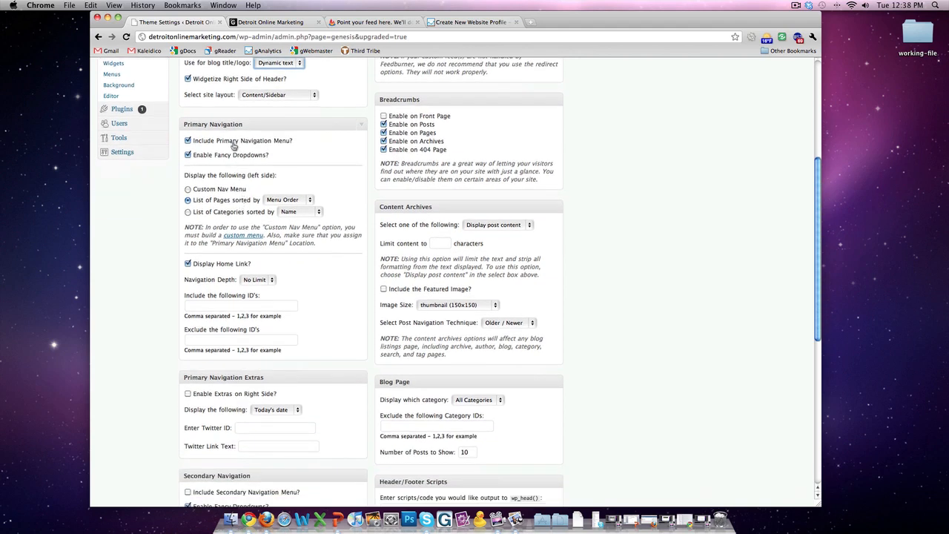
scroll("down", 3)
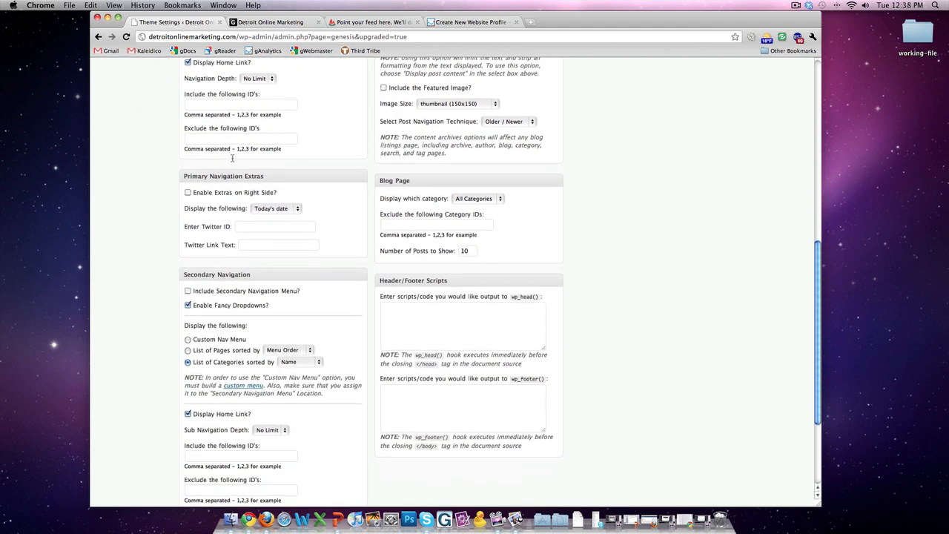
scroll("down", 3)
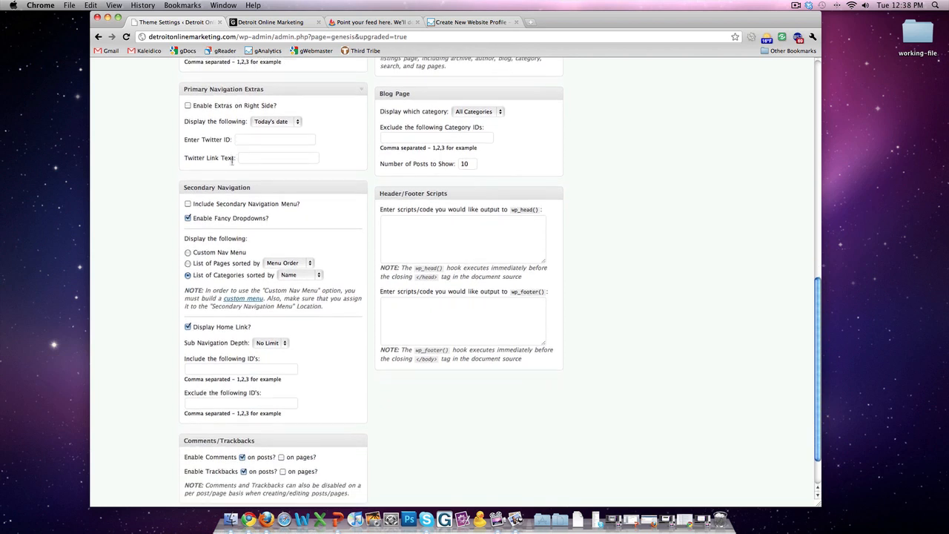
scroll("down", 3)
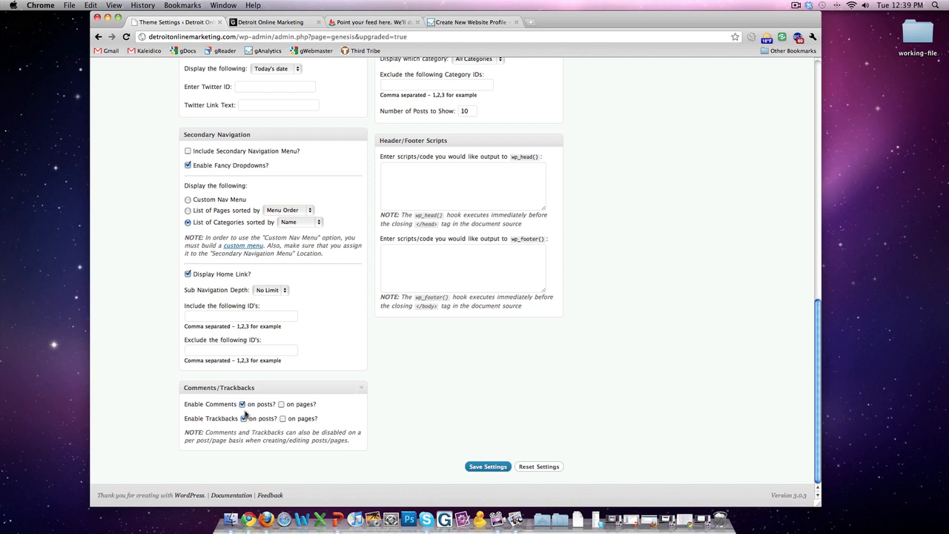
left_click(243, 418)
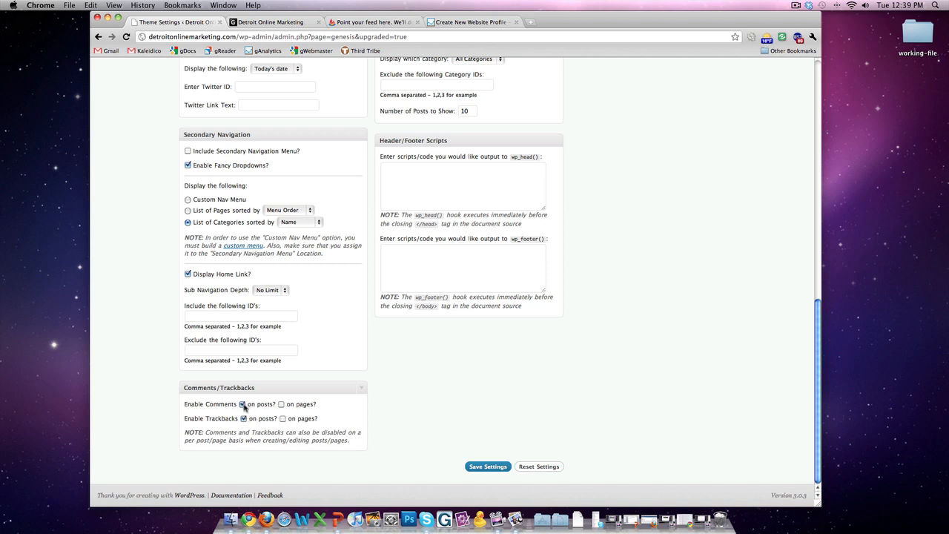
left_click(232, 404)
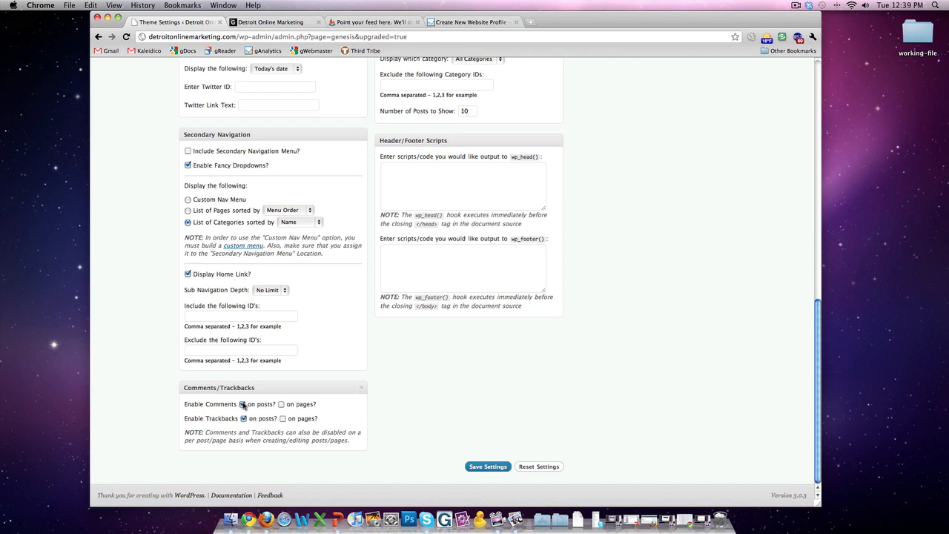
left_click(231, 404)
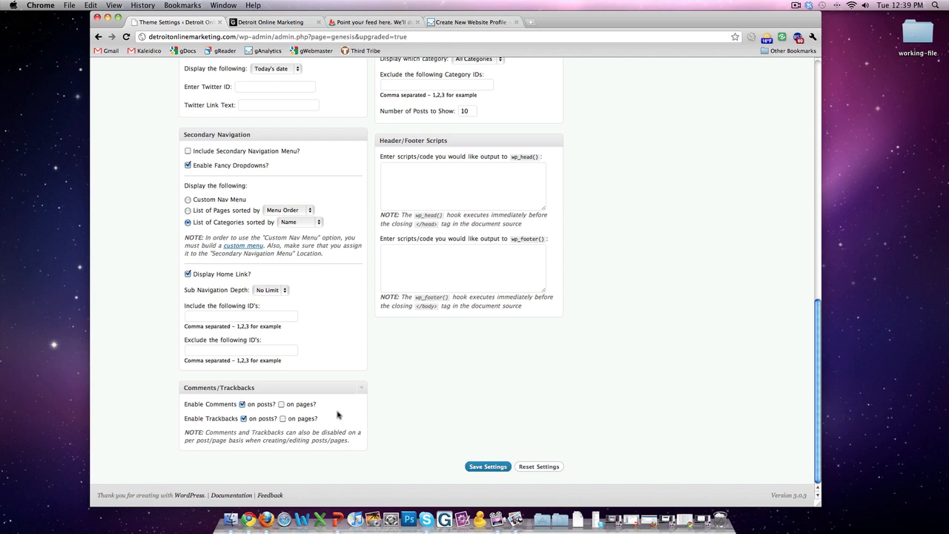
scroll("up", 3)
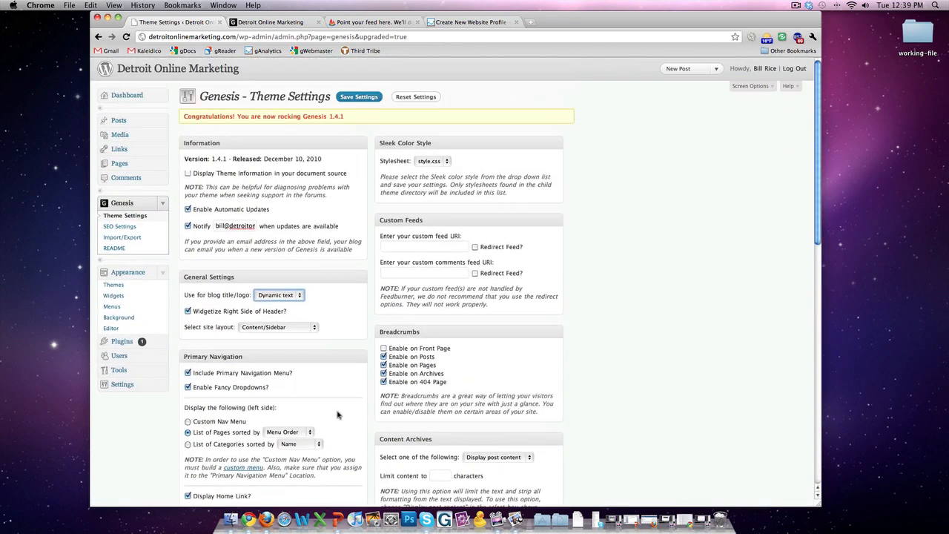
mouse_move(443, 142)
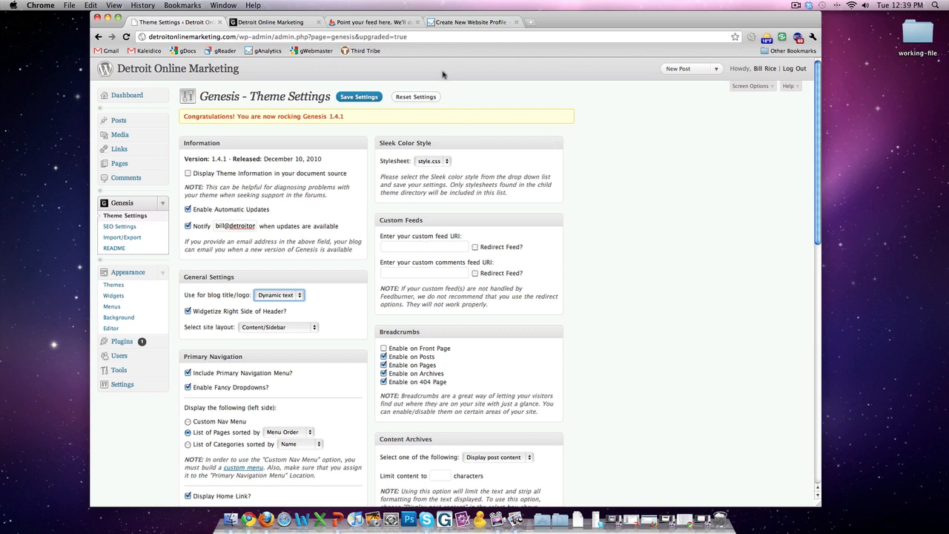
mouse_move(398, 63)
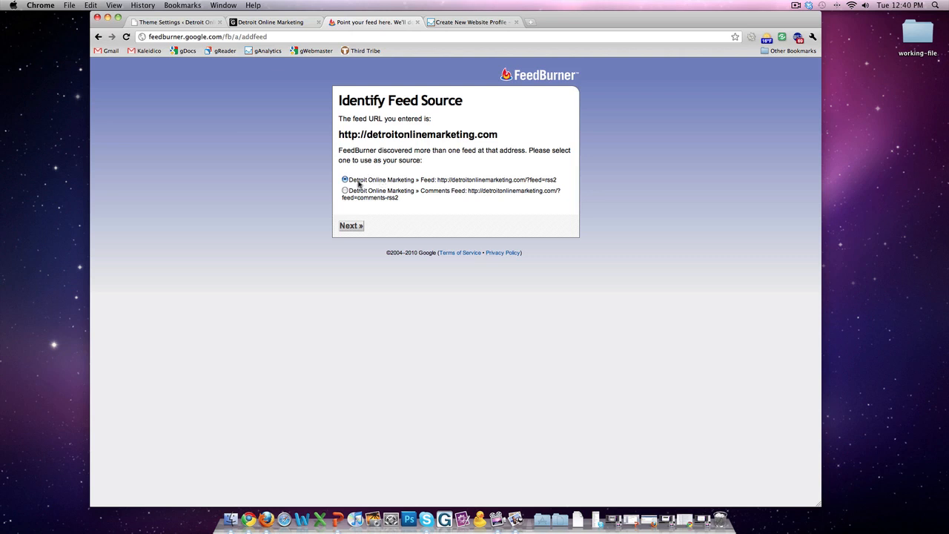
mouse_move(534, 184)
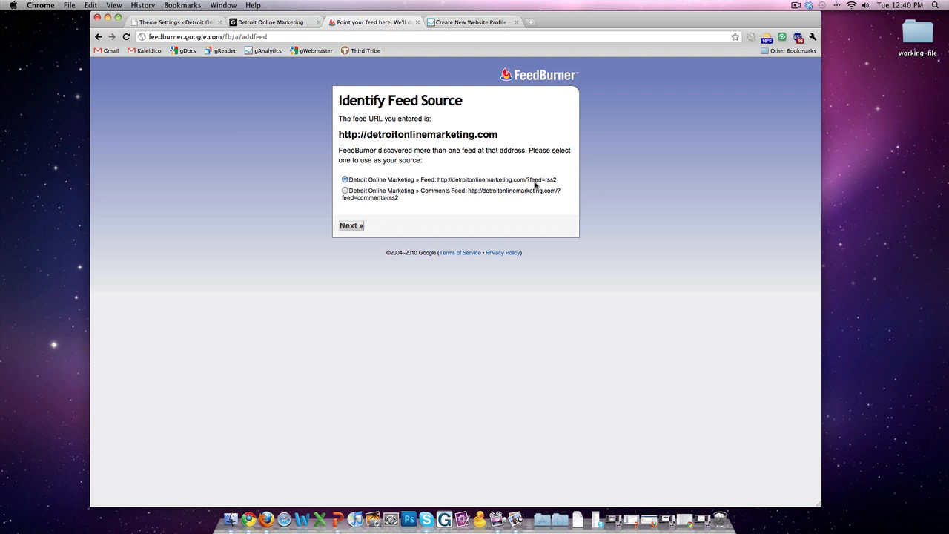
mouse_move(468, 184)
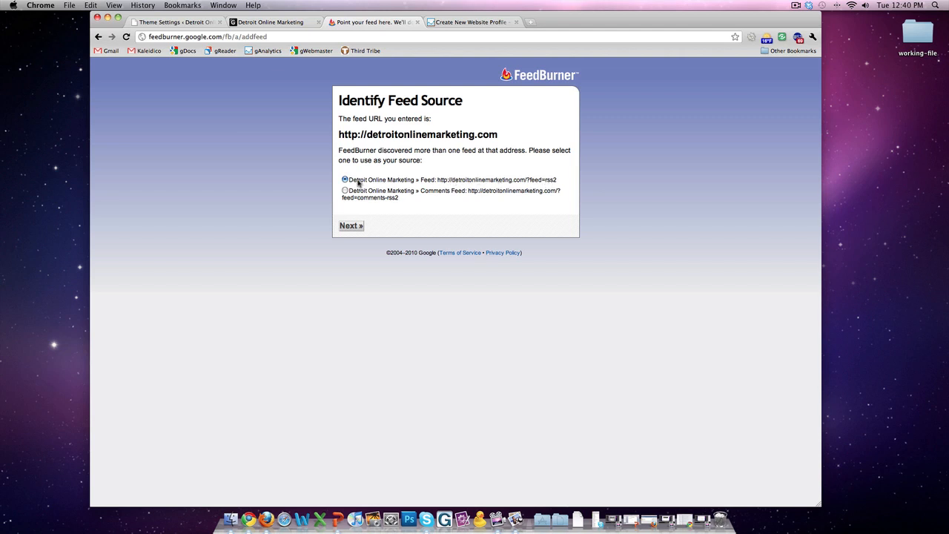
mouse_move(439, 192)
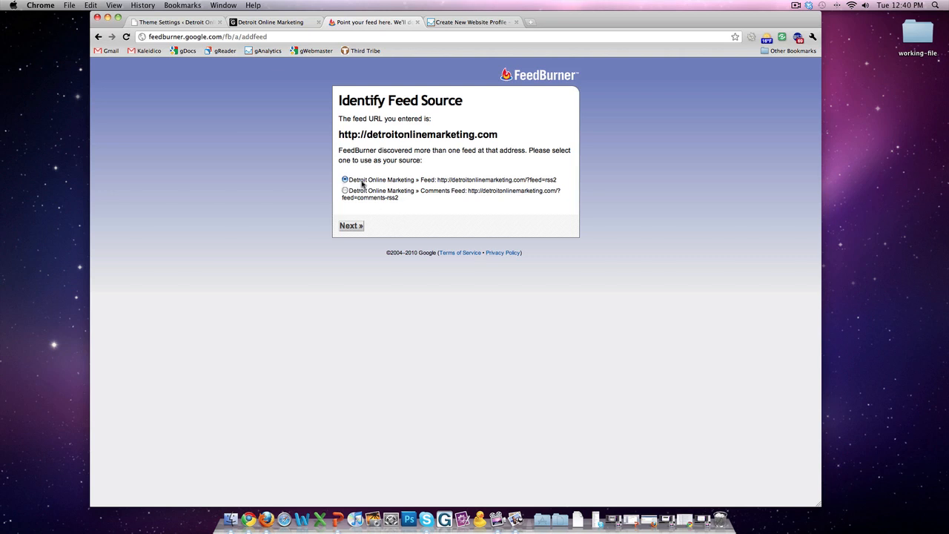
Step: Select the main Detroit Online Marketing posts feed as source and continue to the feed details
left_click(350, 225)
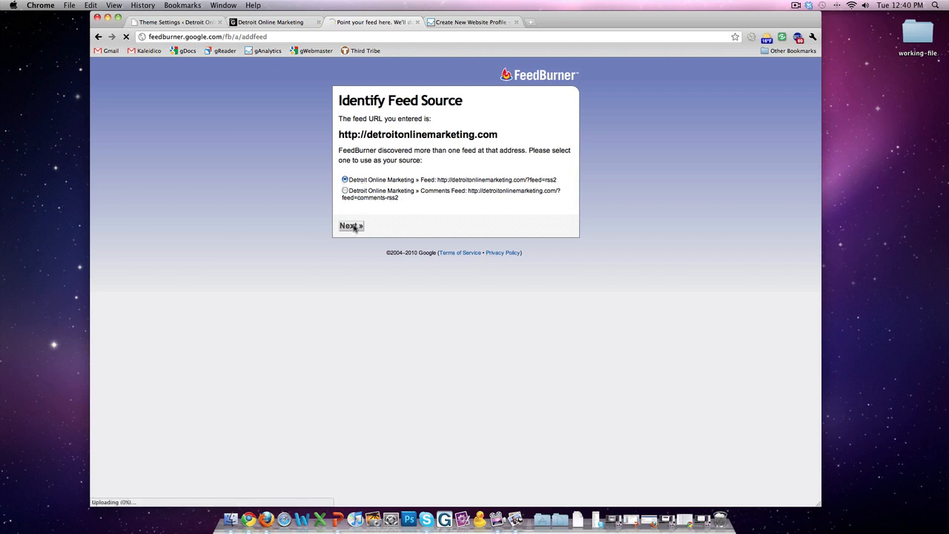
left_click(350, 226)
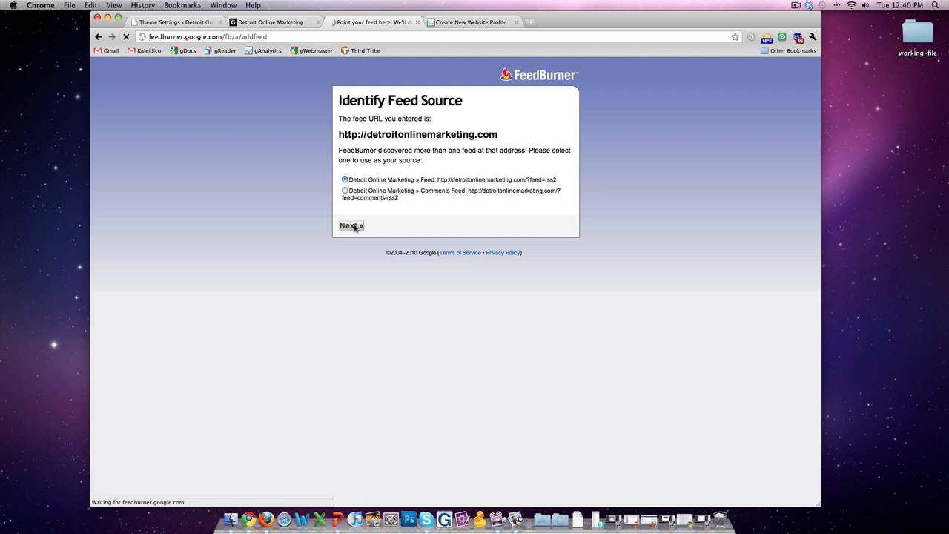
left_click(350, 226)
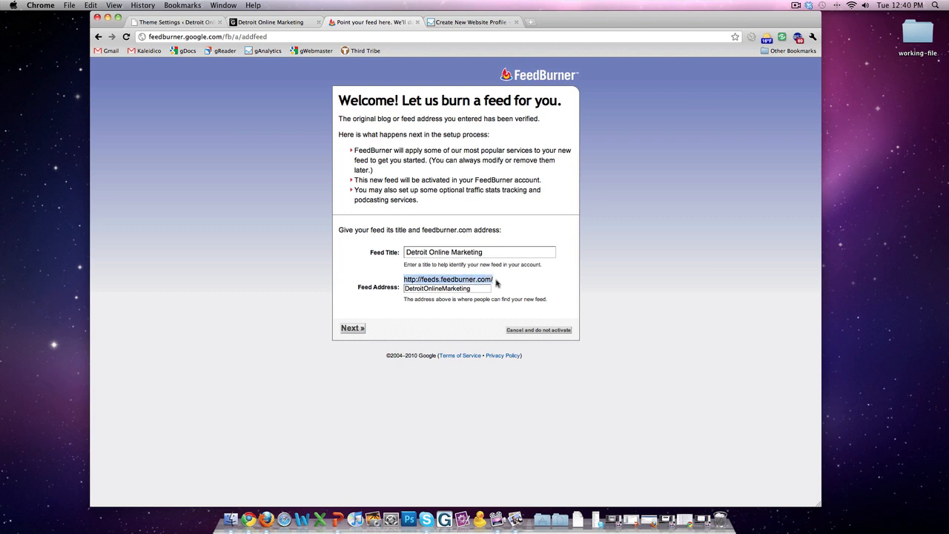
mouse_move(456, 296)
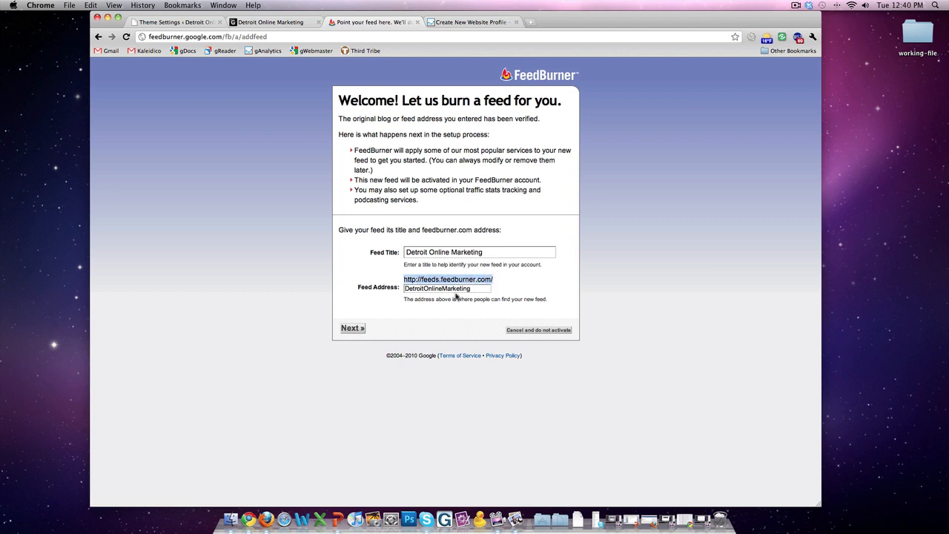
mouse_move(436, 228)
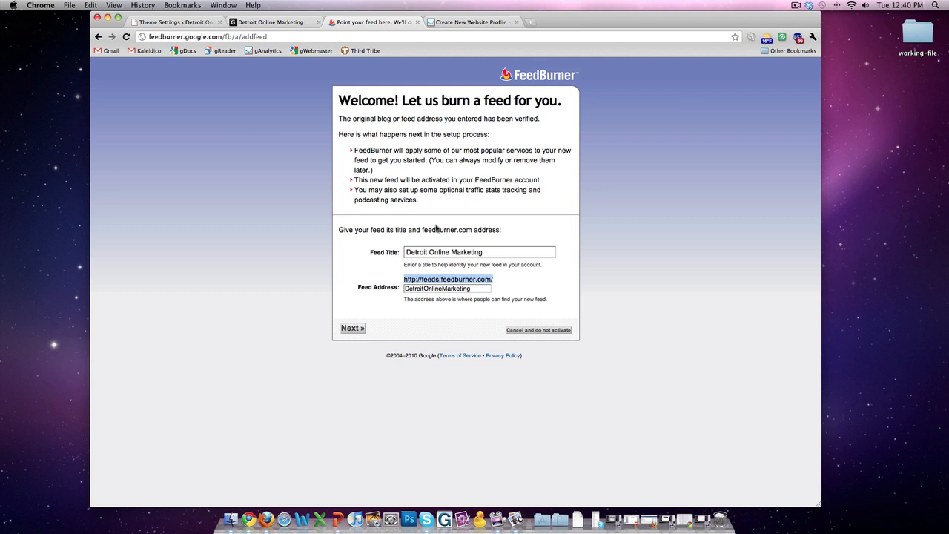
mouse_move(305, 33)
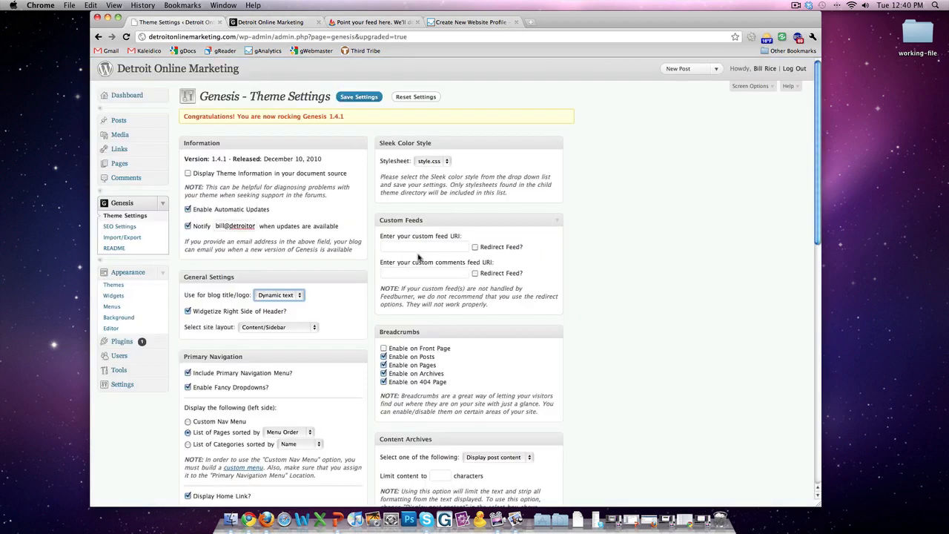
left_click(424, 246)
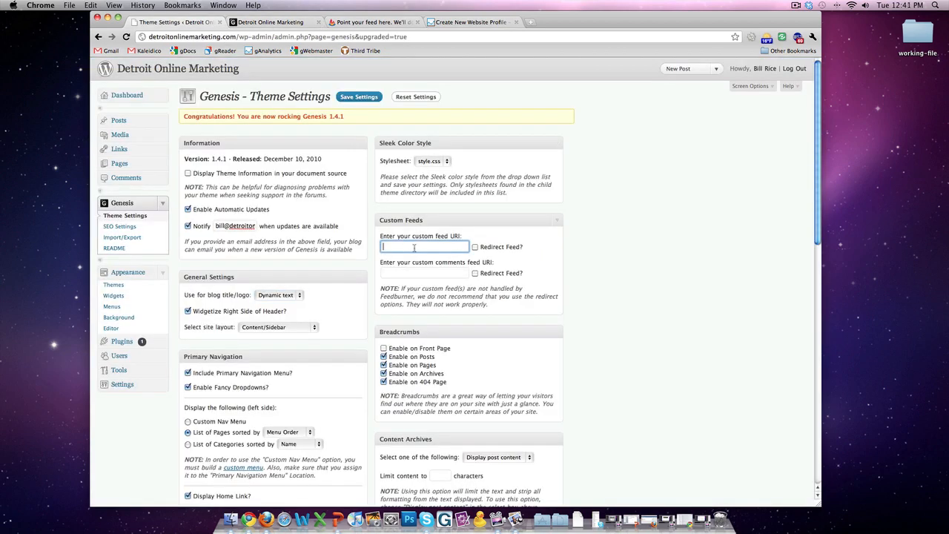
type("http://feeds.feedburner.com/")
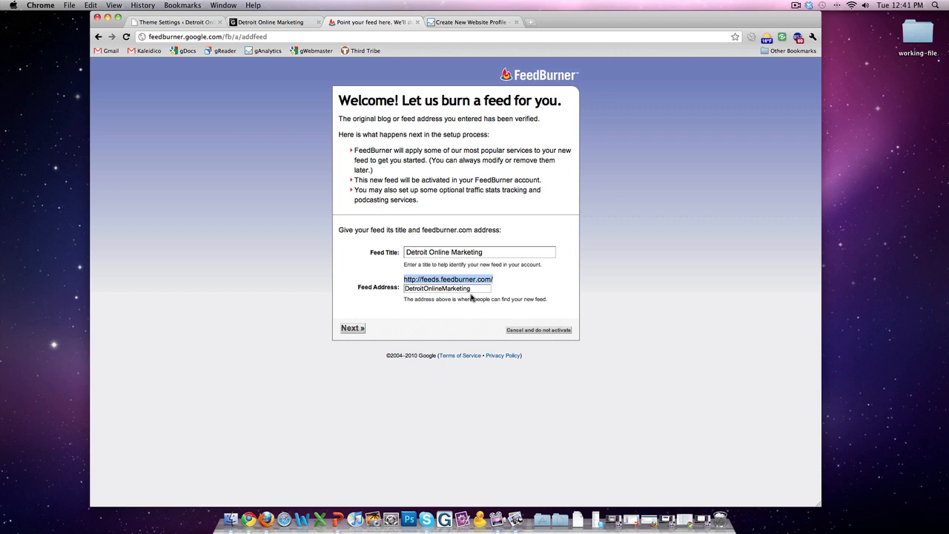
Step: Turn on Redirect Feed? for the FeedBurner custom feed and review the remaining options
left_click(175, 22)
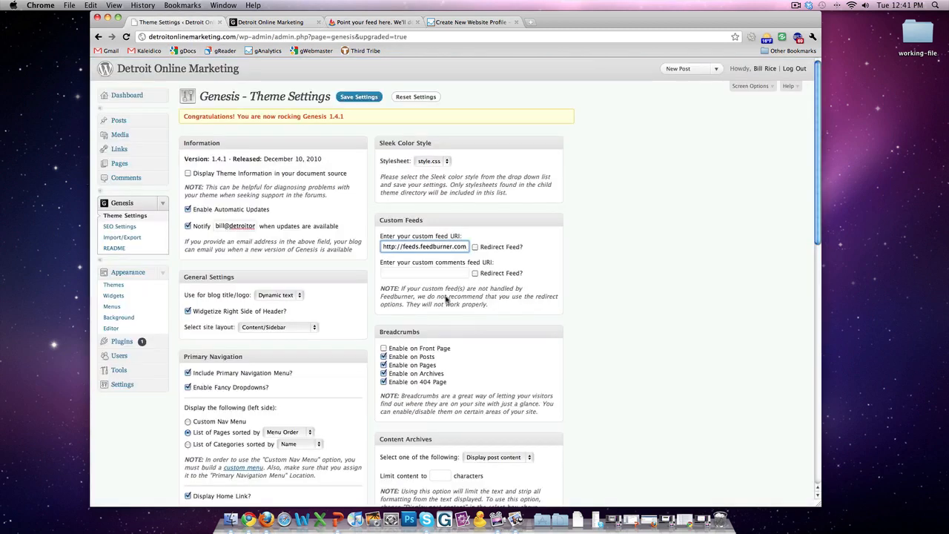
left_click(475, 246)
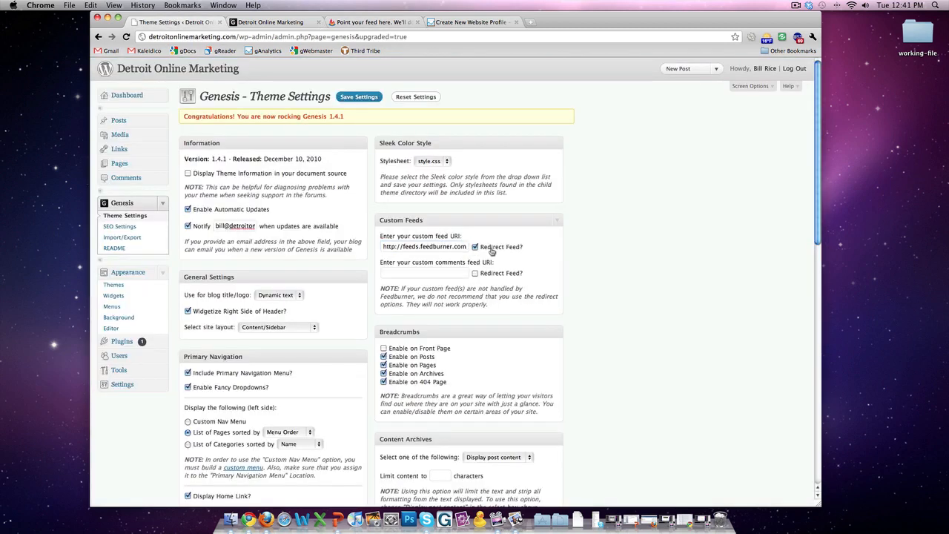
scroll("down", 3)
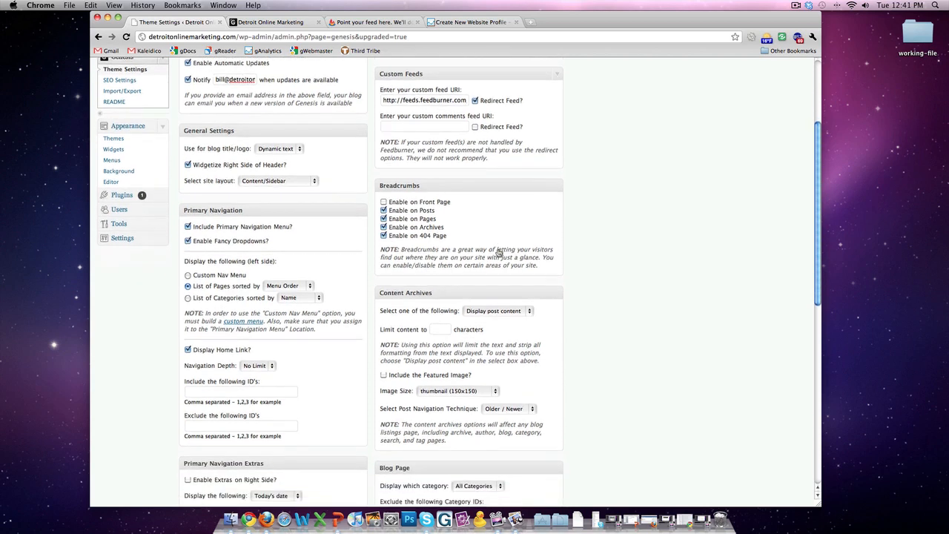
scroll("down", 3)
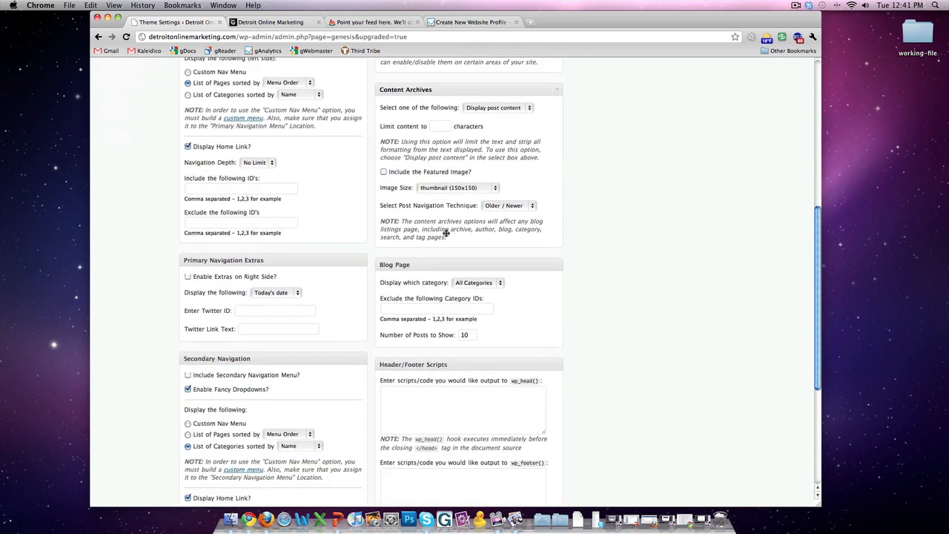
scroll("down", 3)
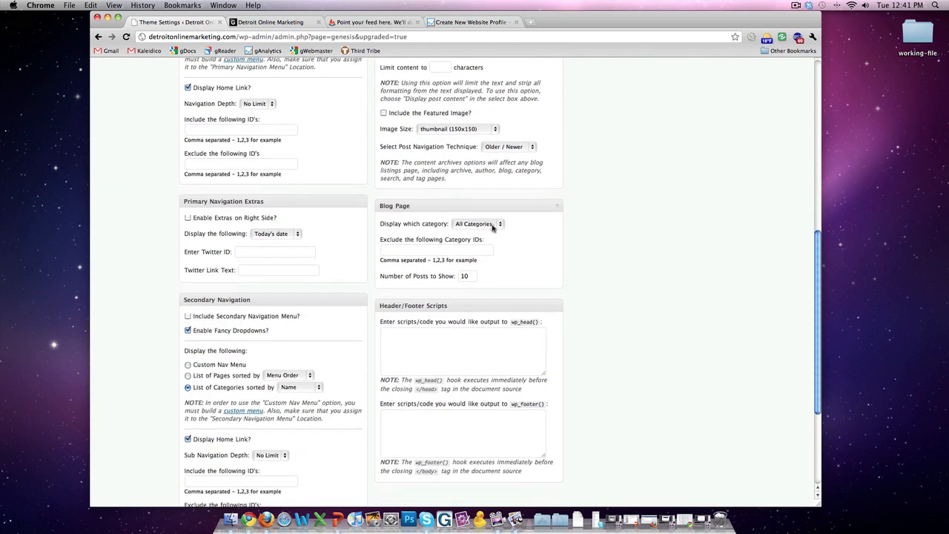
left_click(477, 222)
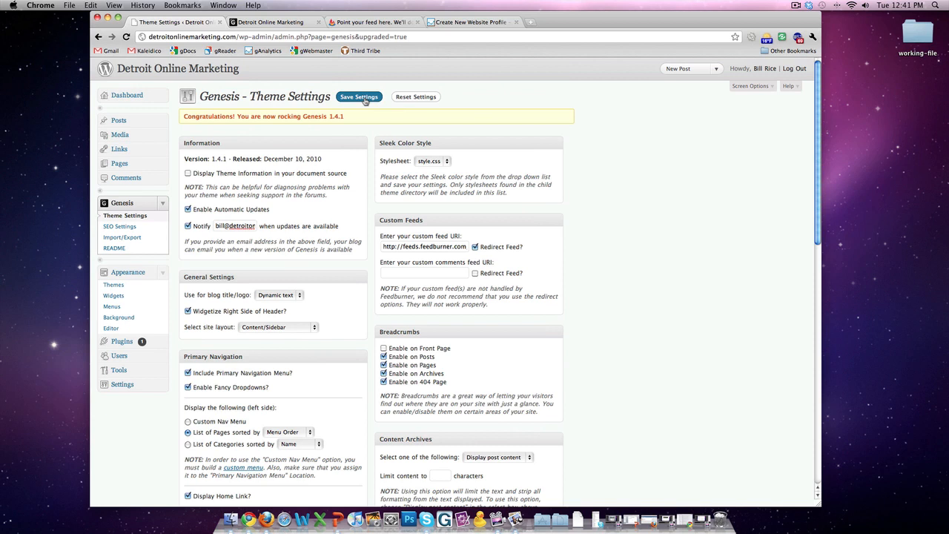
Step: Save the Genesis theme settings with the FeedBurner redirect
left_click(359, 96)
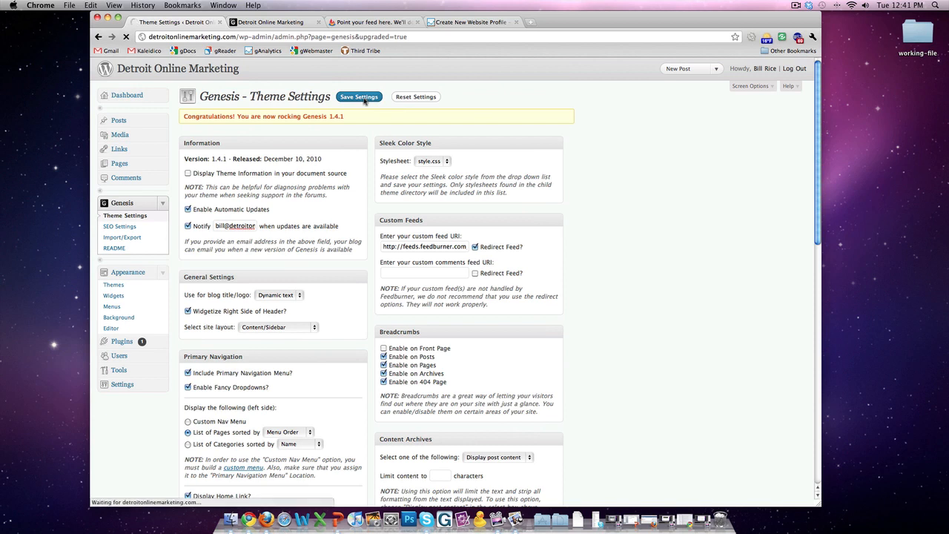
left_click(359, 96)
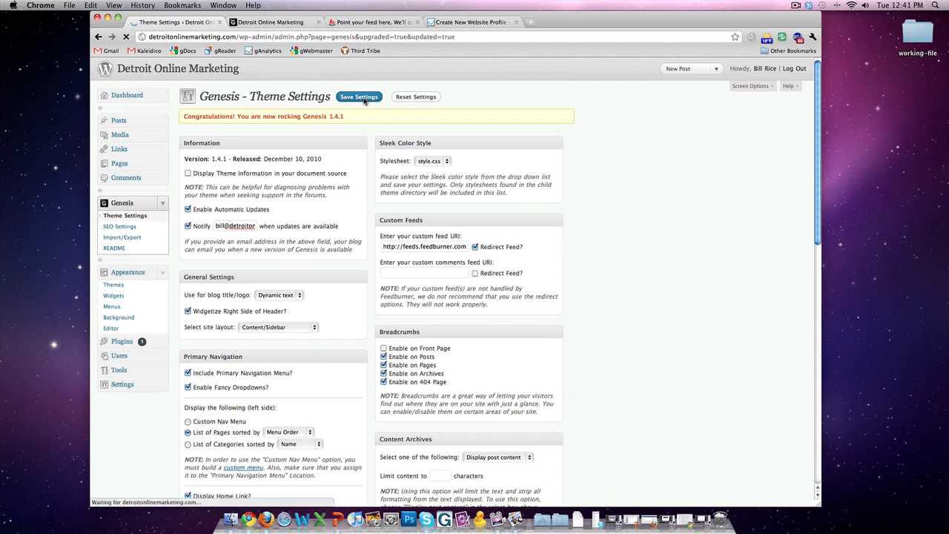
left_click(359, 97)
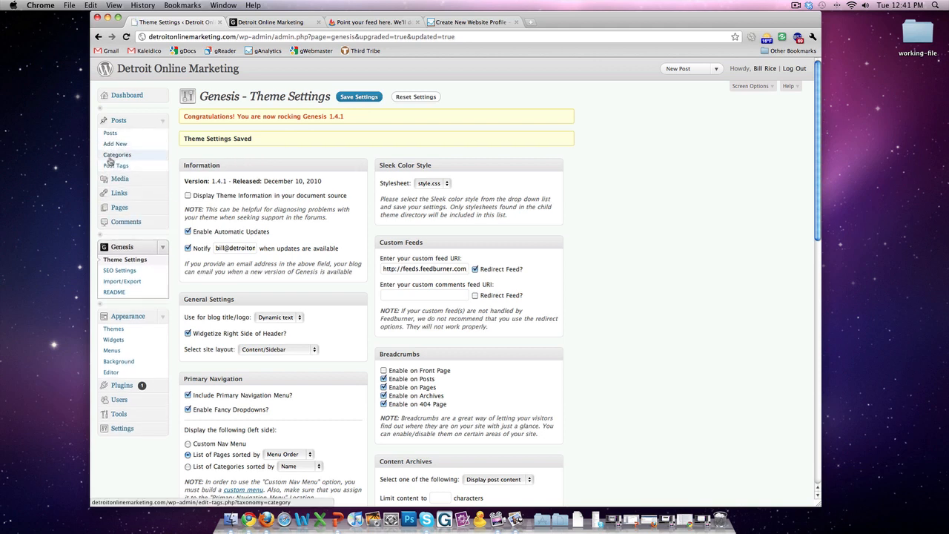
Step: Create a new post category named Blog under Posts > Categories
left_click(115, 156)
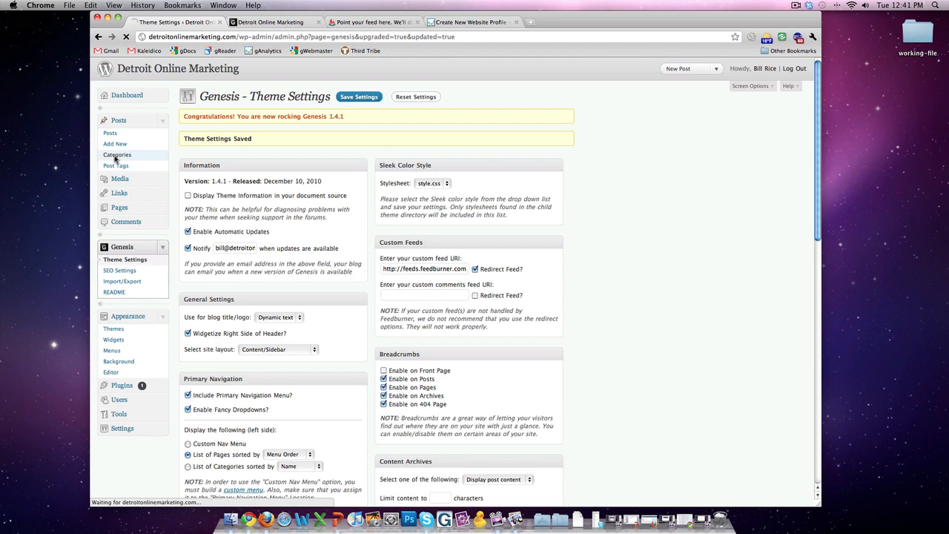
left_click(116, 155)
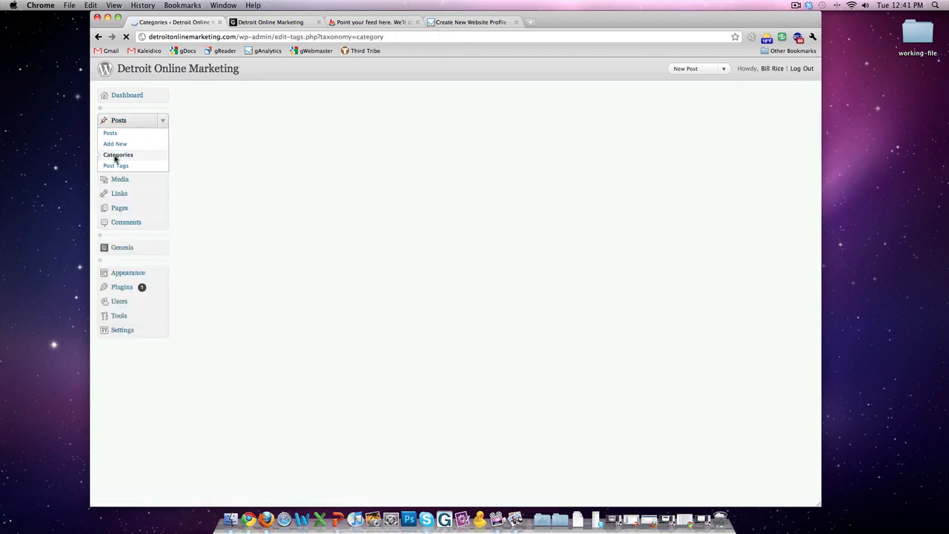
left_click(119, 154)
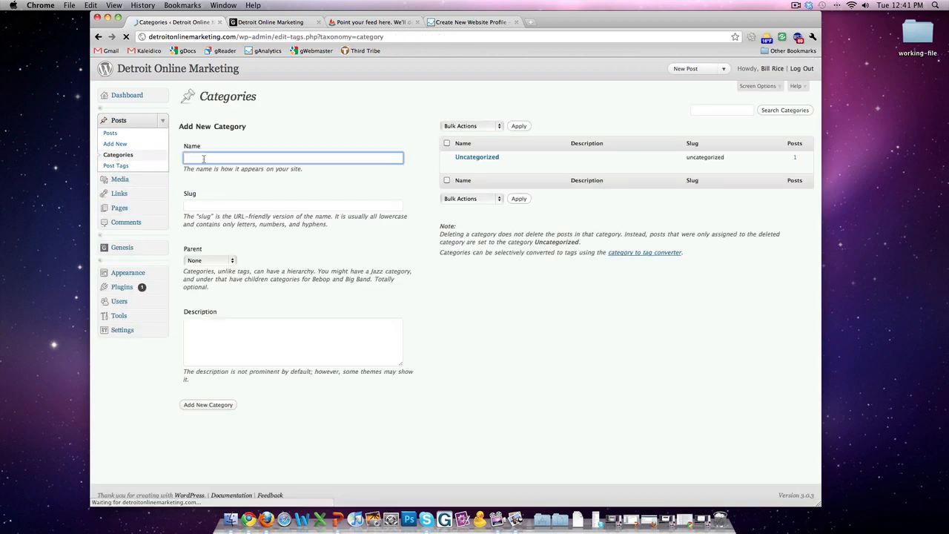
type("Blog")
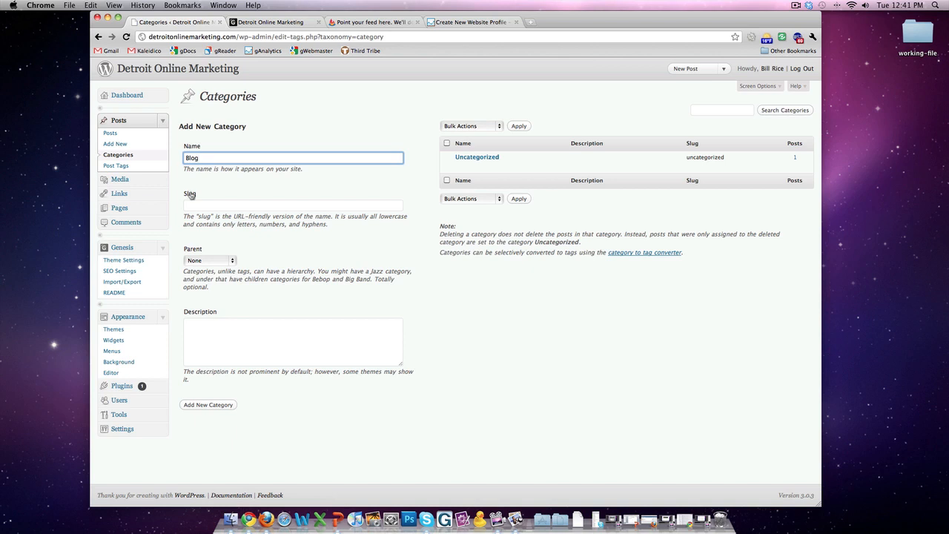
left_click(293, 204)
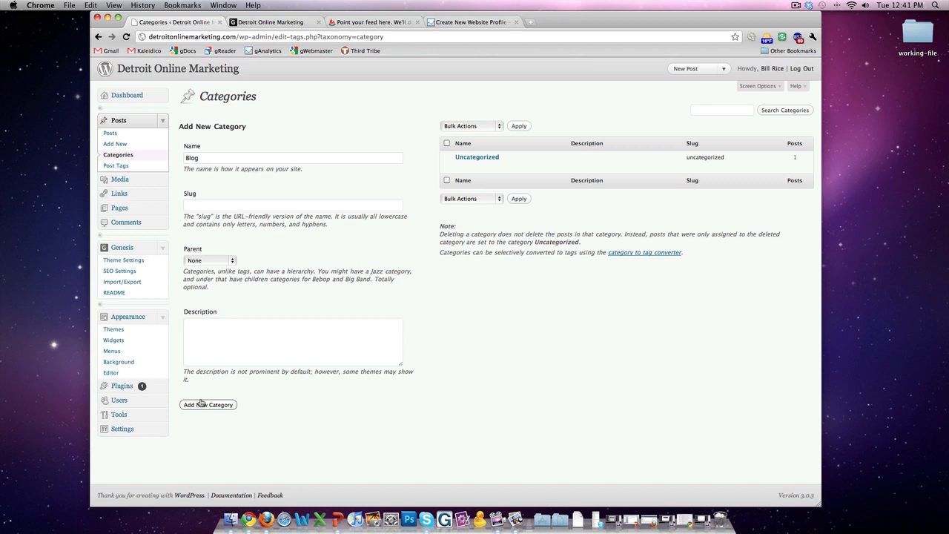
left_click(208, 403)
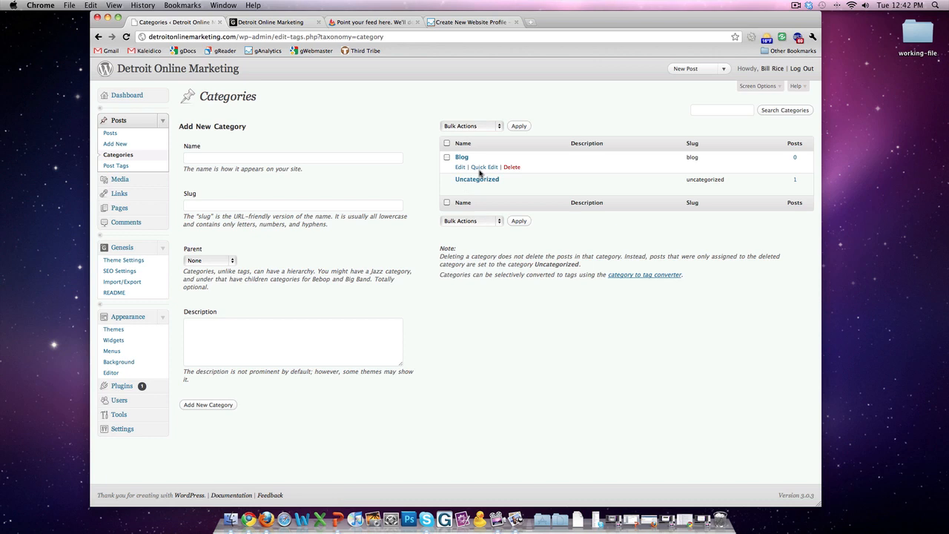
Step: Cancel Quick Edit on Blog and open the Uncategorized category for editing
left_click(484, 166)
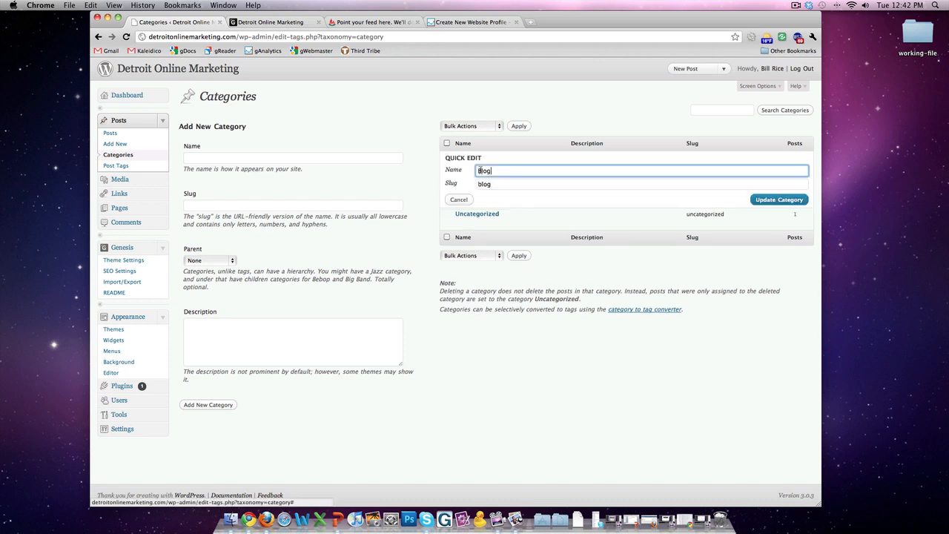
left_click(779, 198)
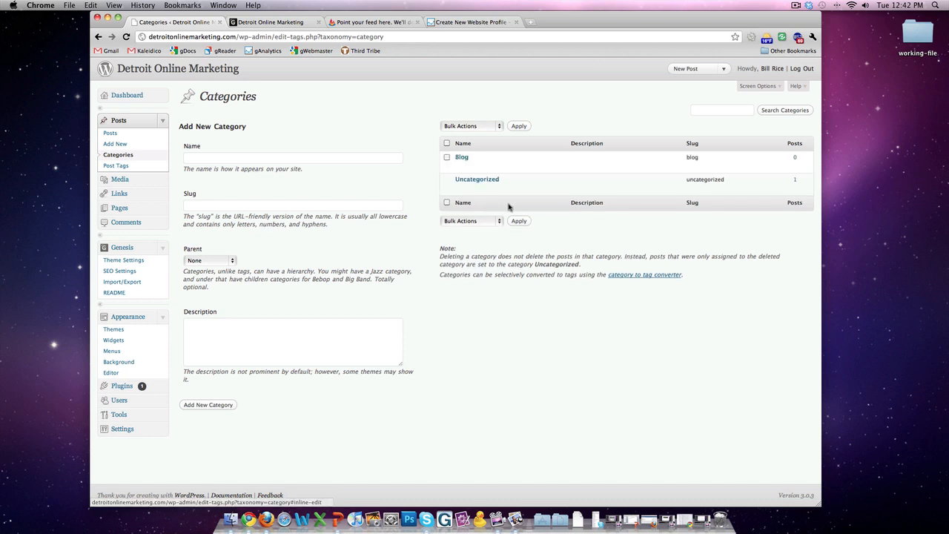
mouse_move(463, 157)
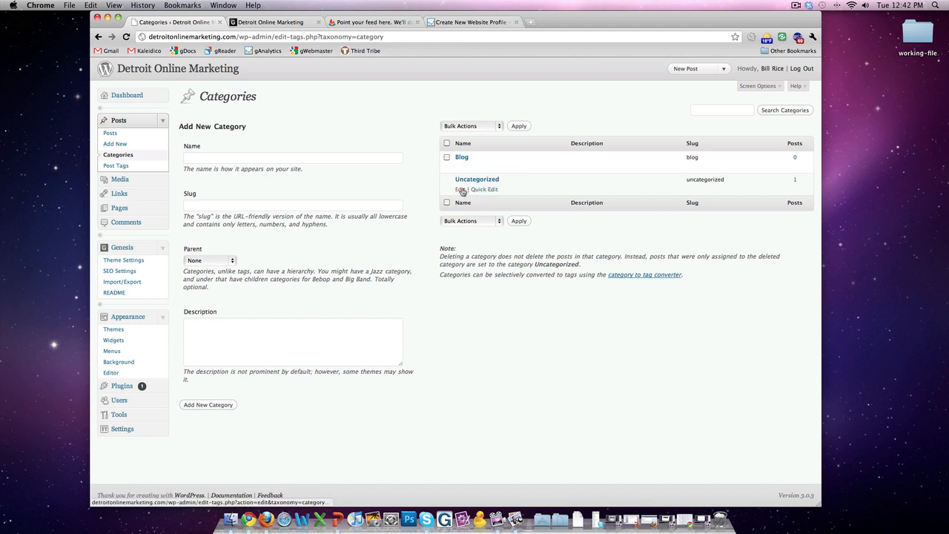
left_click(460, 190)
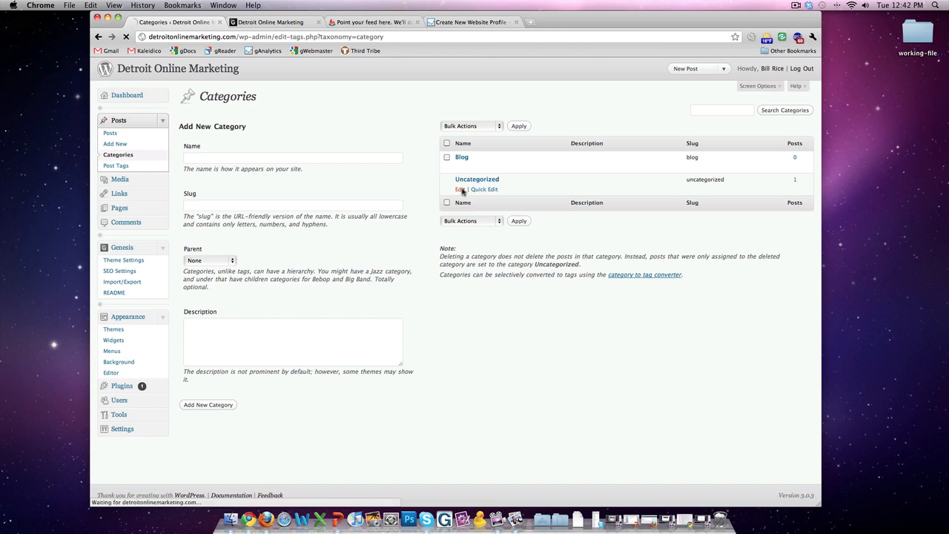
left_click(459, 189)
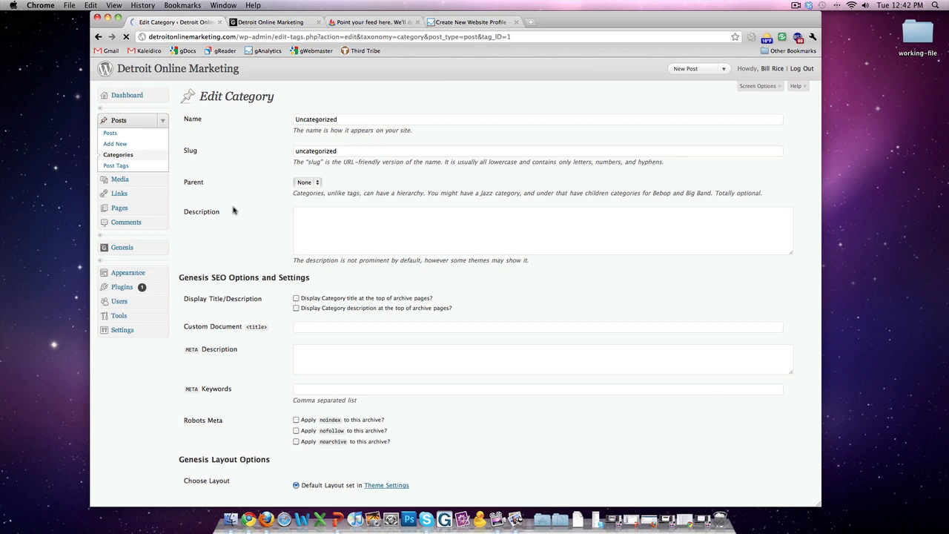
mouse_move(219, 121)
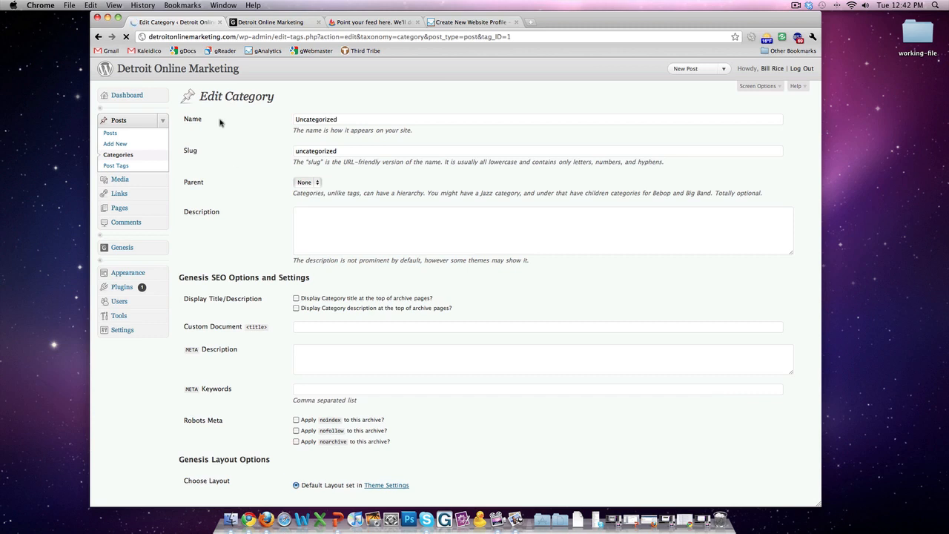
Step: Return to the Categories list and add the Blog category with slug 'blog'
left_click(118, 154)
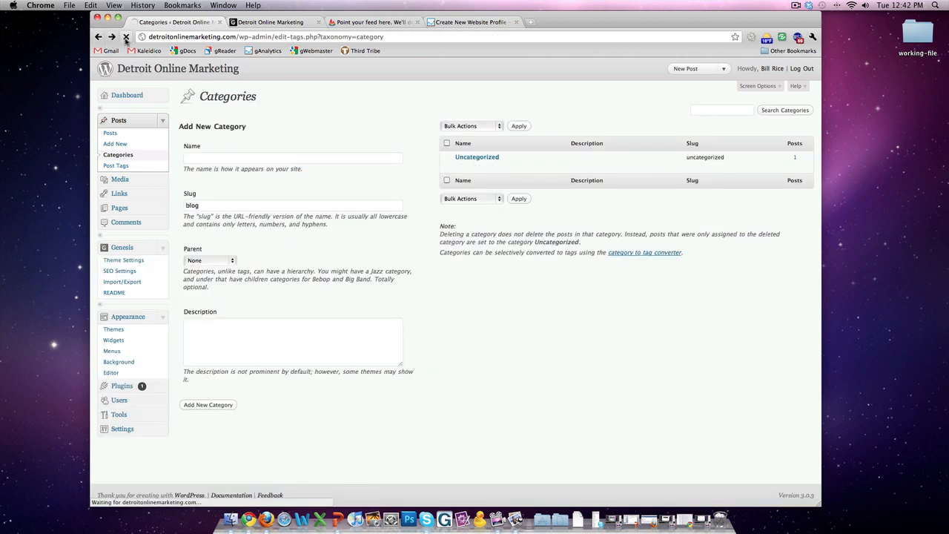
left_click(207, 403)
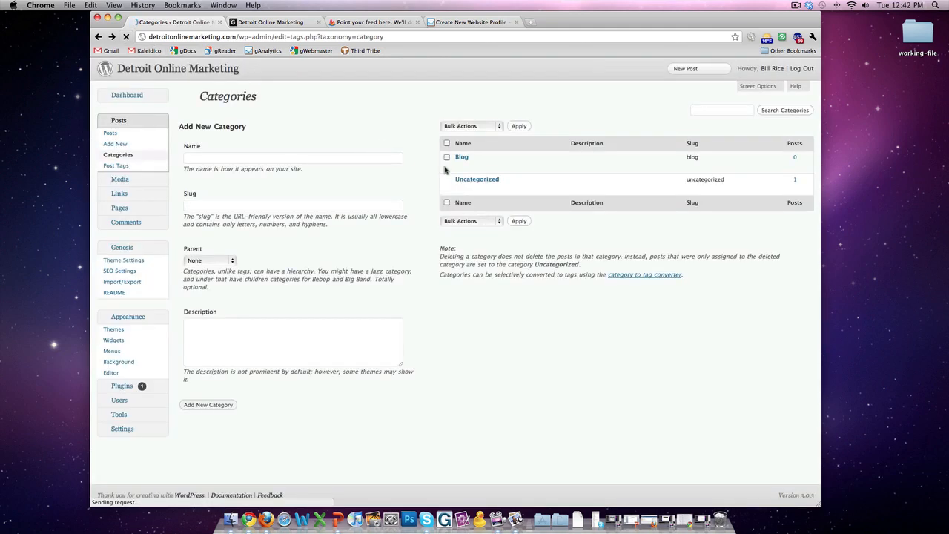
mouse_move(477, 178)
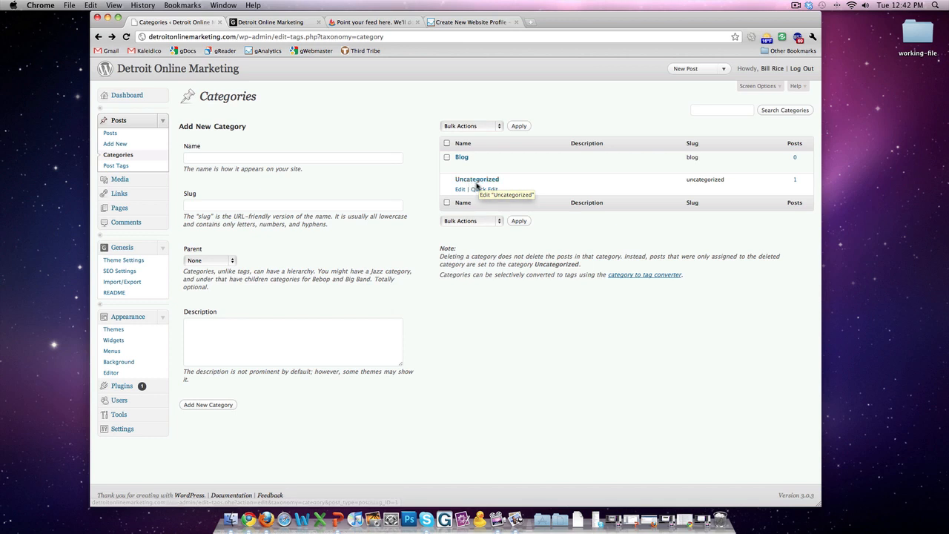
mouse_move(501, 184)
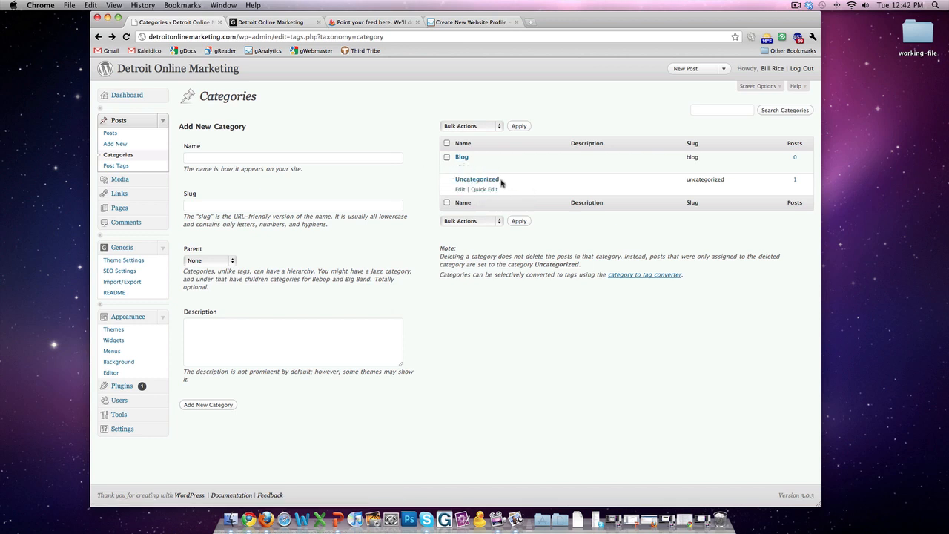
mouse_move(477, 178)
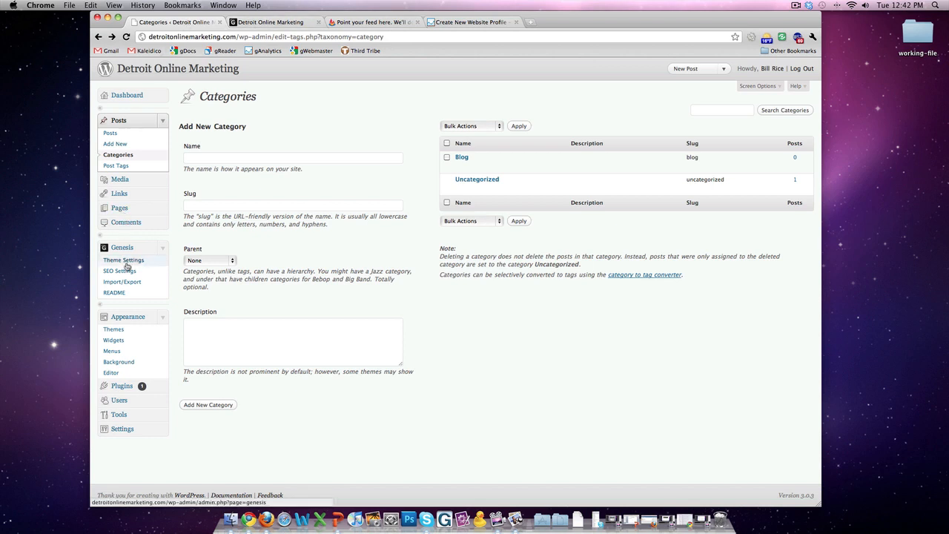
Step: Reopen Genesis Theme Settings at Header/Footer Scripts, then switch to Google Analytics
left_click(124, 260)
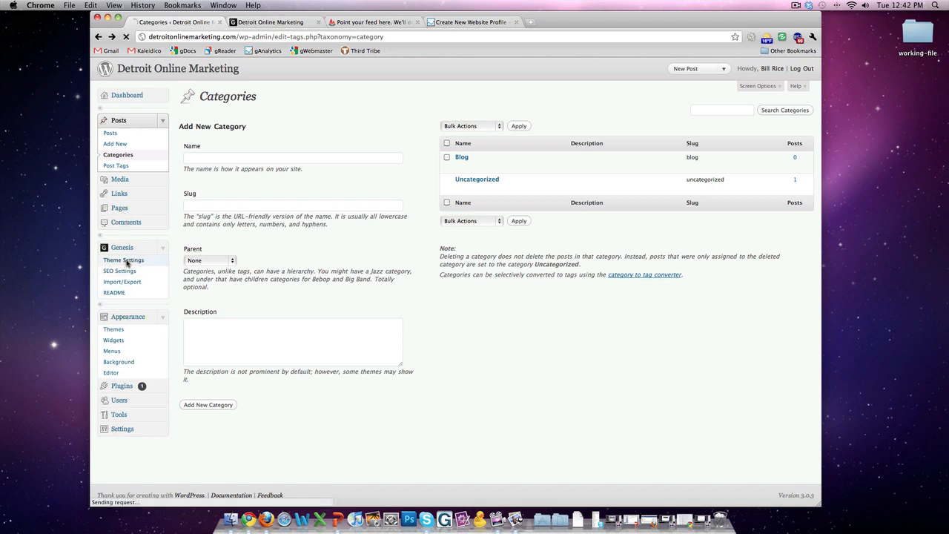
left_click(123, 259)
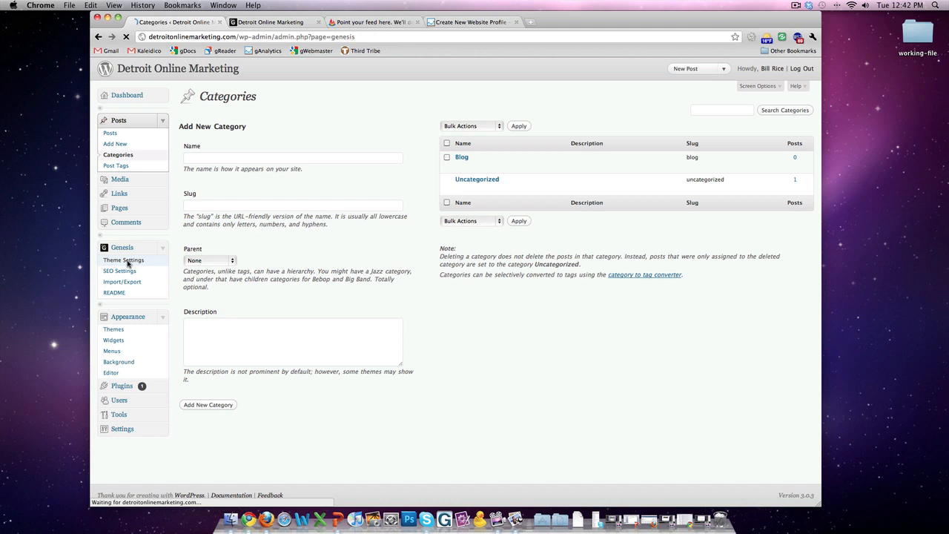
left_click(123, 259)
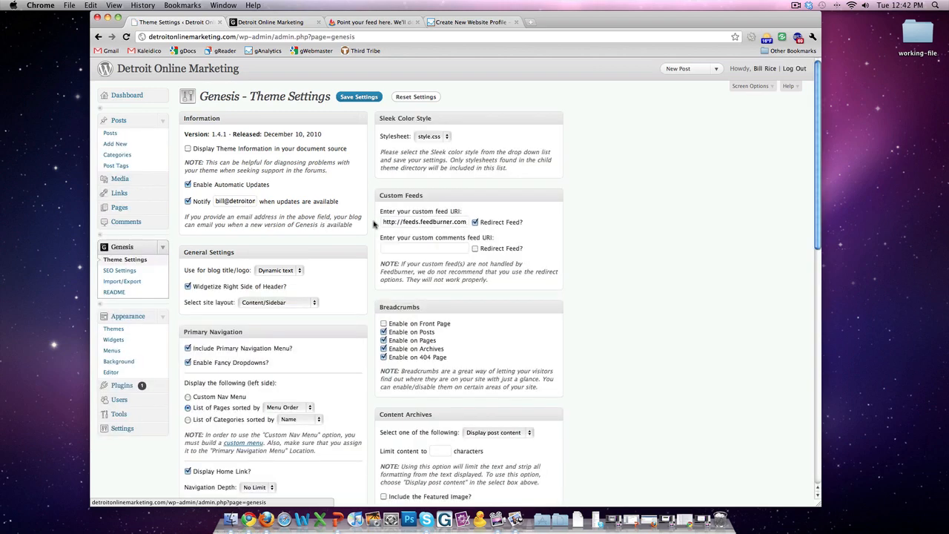
scroll("down", 3)
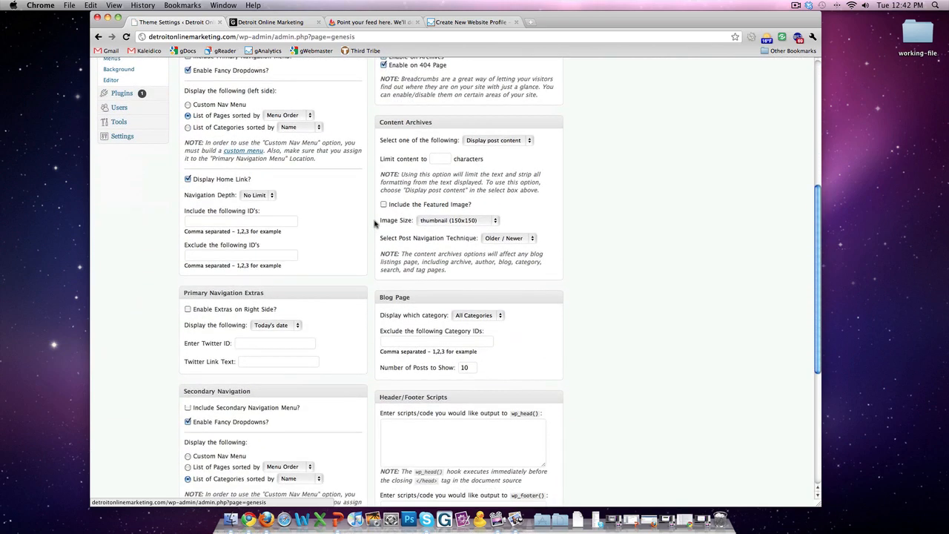
scroll("down", 3)
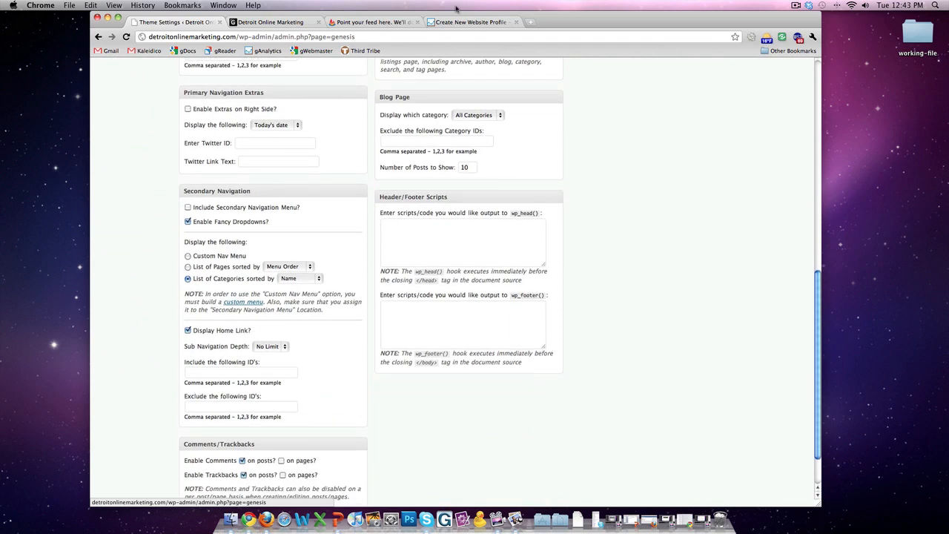
left_click(467, 22)
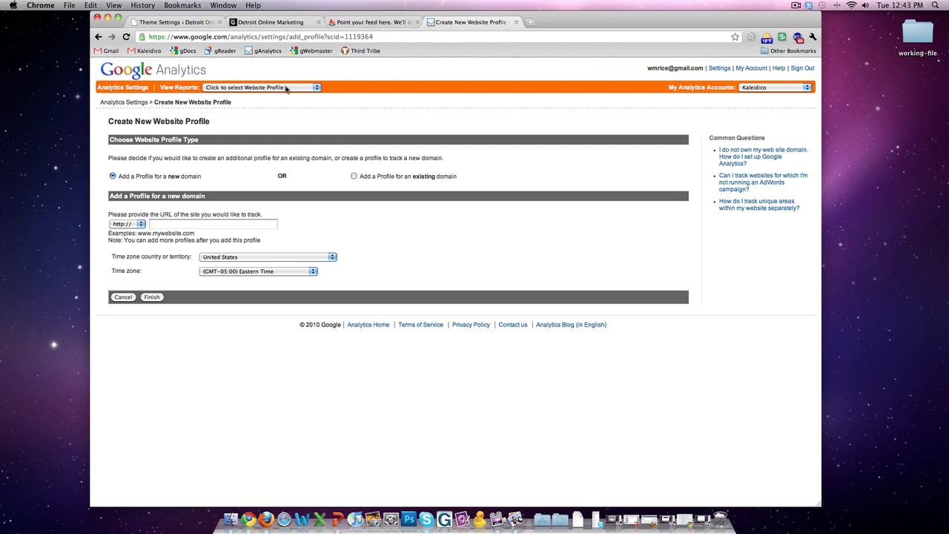
mouse_move(311, 132)
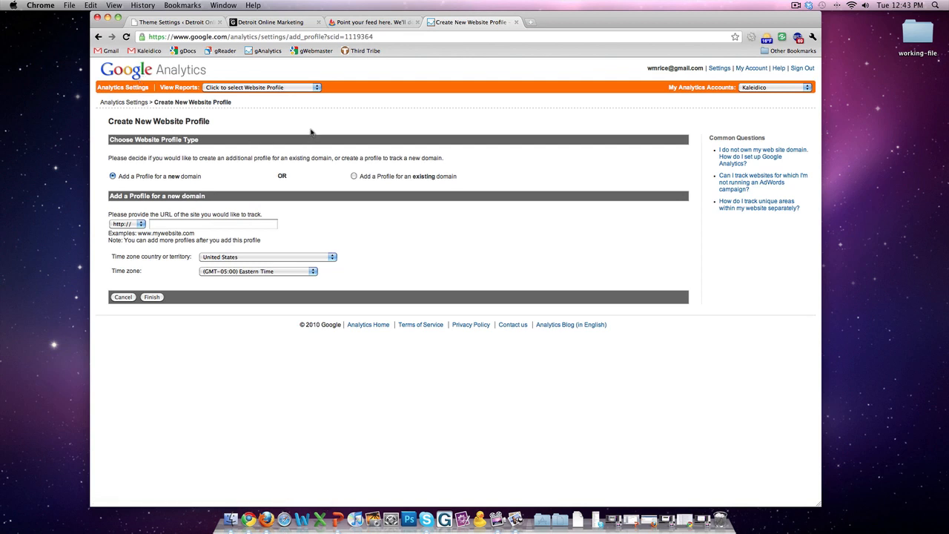
Step: Create a Google Analytics profile for detroitonlinemarketing.com and select its tracking code
left_click(213, 224)
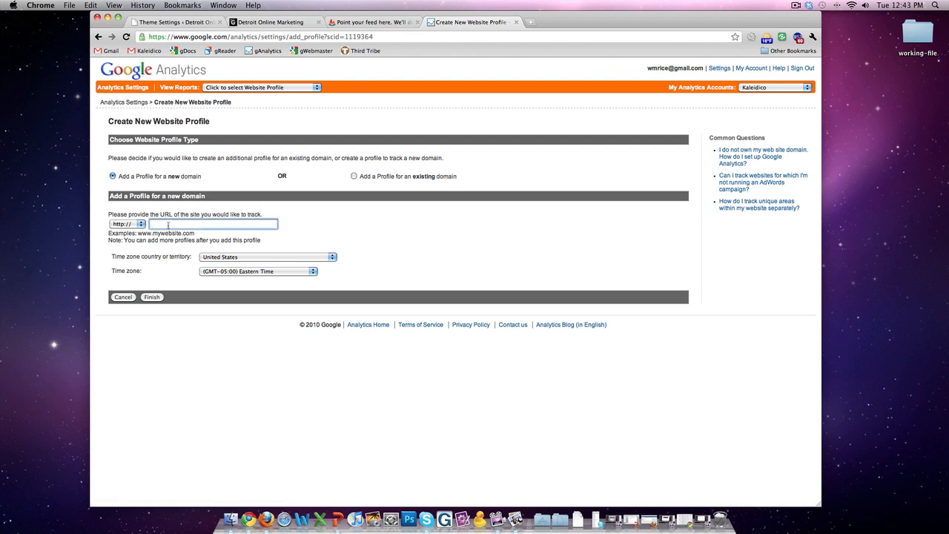
type("detroit")
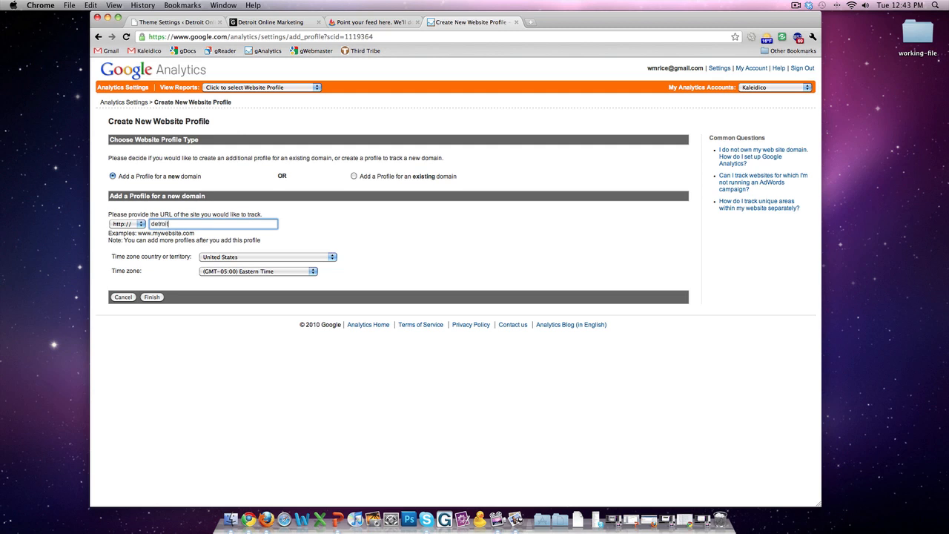
type("onlinemarketing.com")
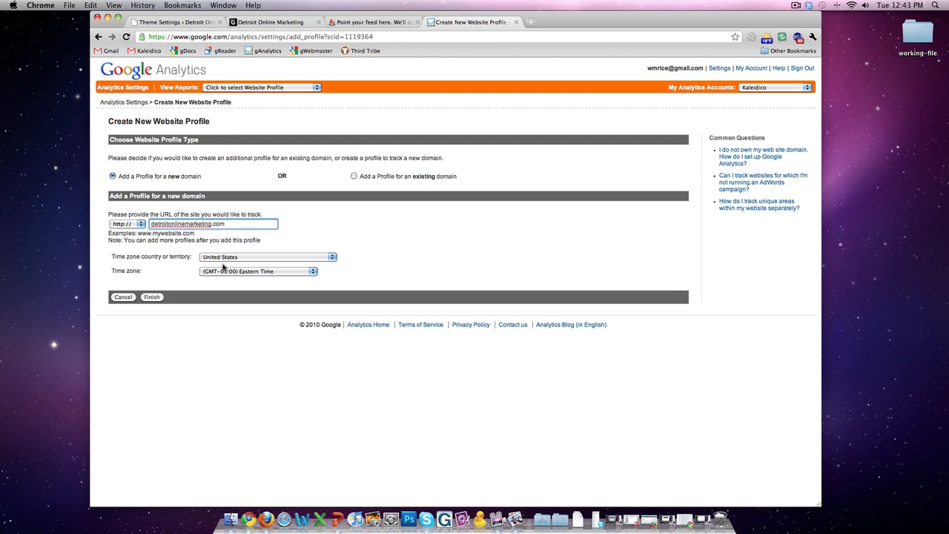
mouse_move(151, 296)
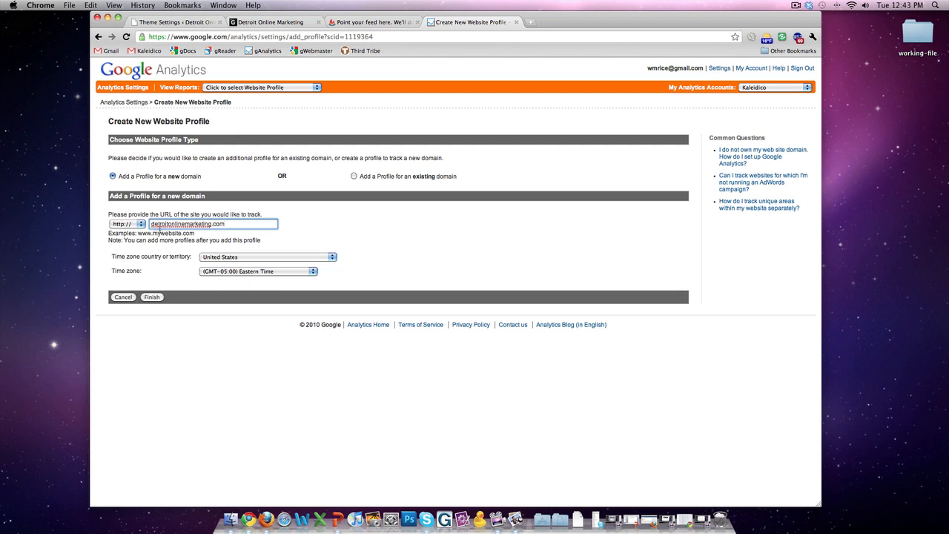
left_click(151, 297)
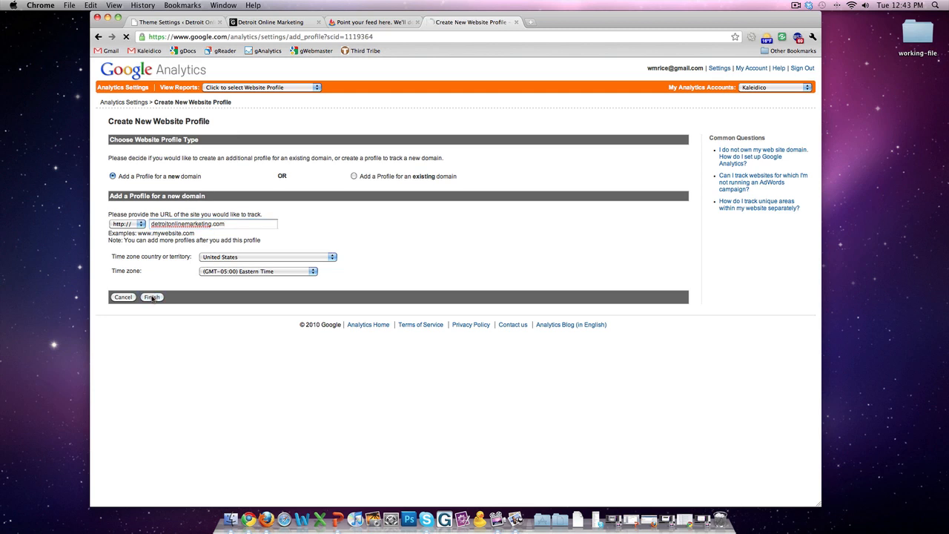
left_click(152, 296)
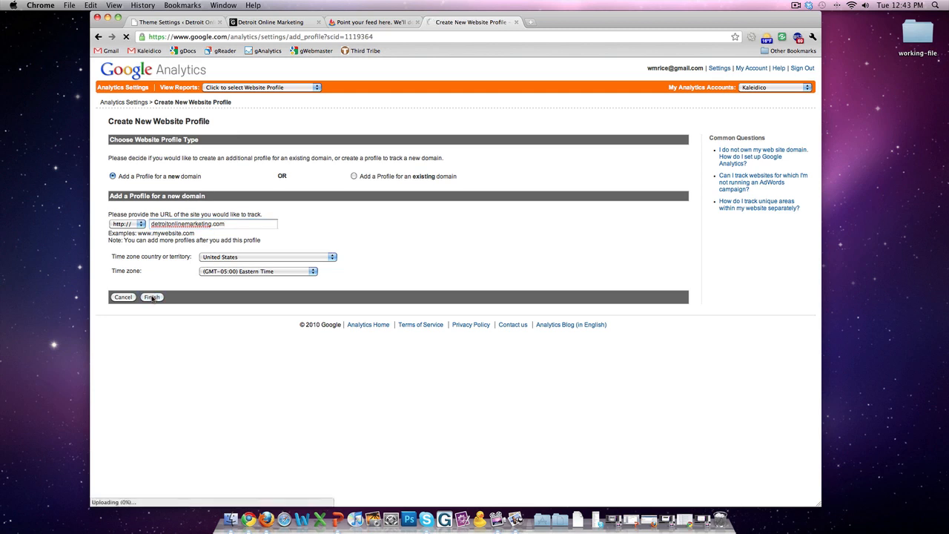
left_click(151, 296)
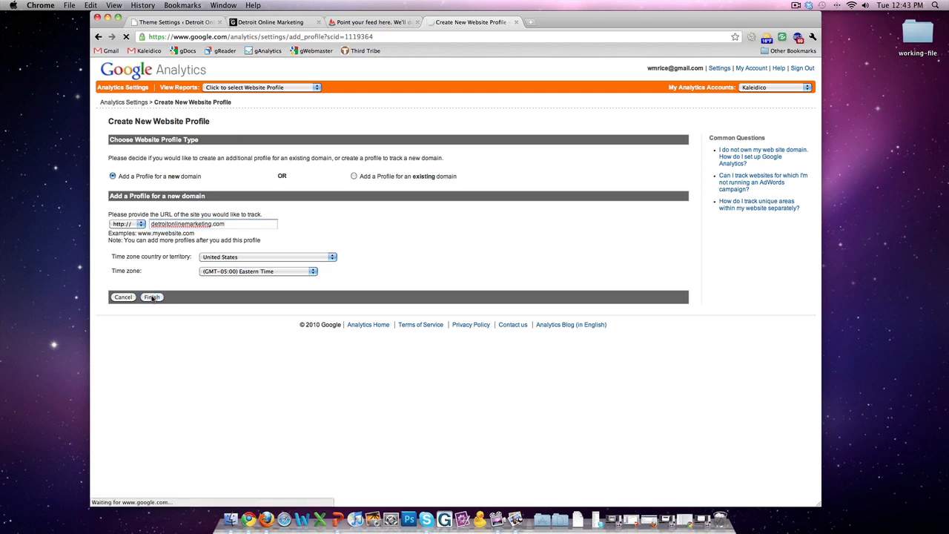
left_click(151, 297)
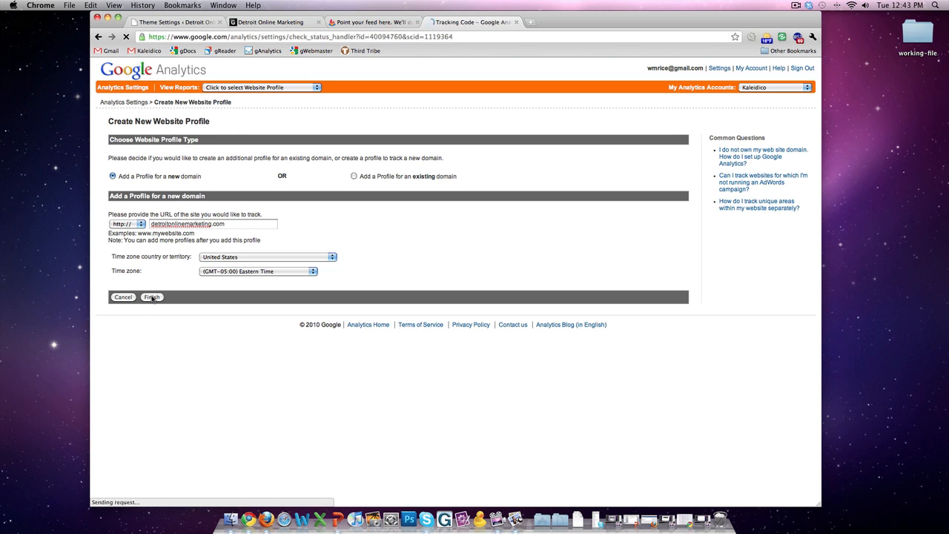
left_click(151, 296)
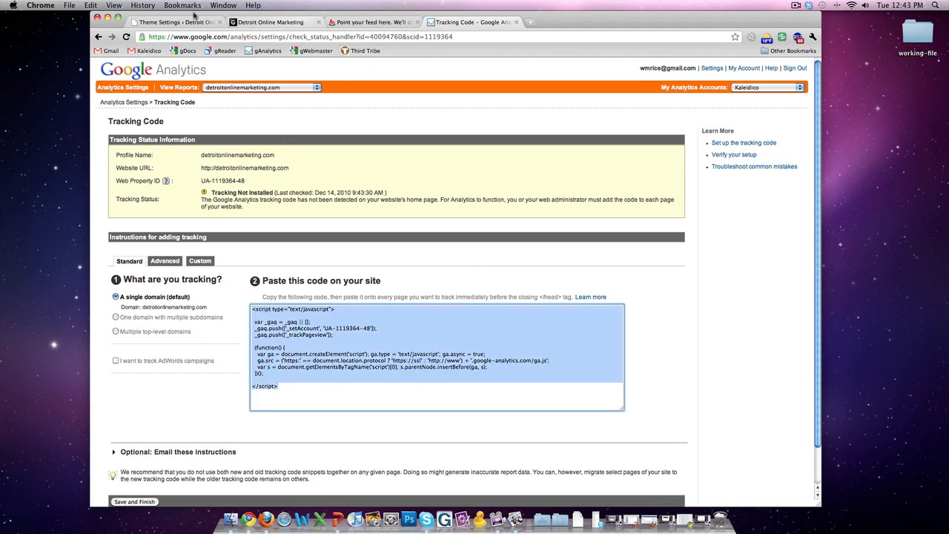
left_click(175, 22)
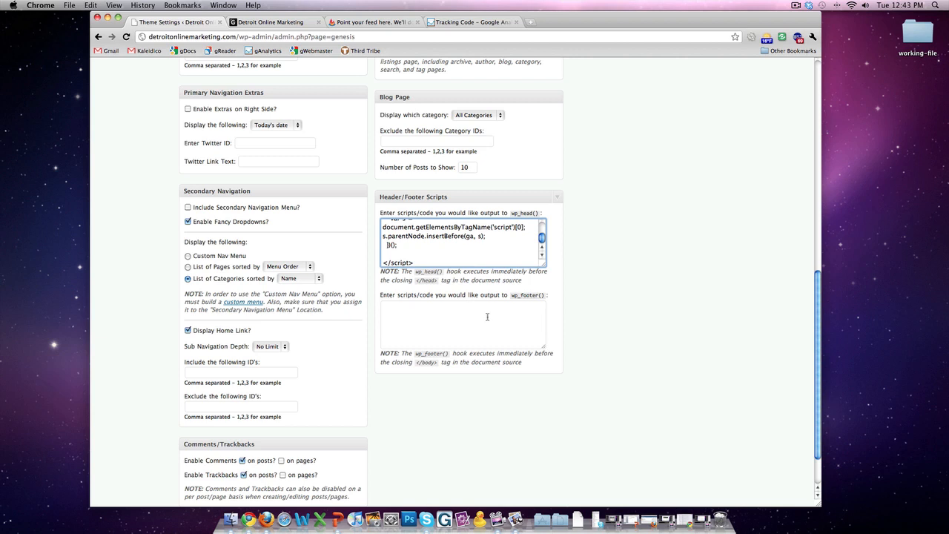
Step: Save the theme settings with the Analytics code in wp_head scripts and view the live homepage
scroll("down", 3)
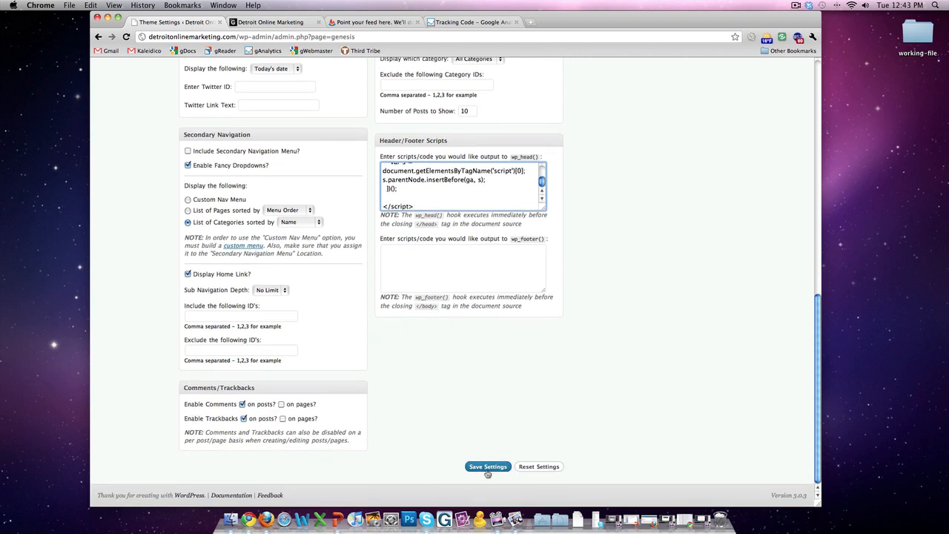
left_click(486, 465)
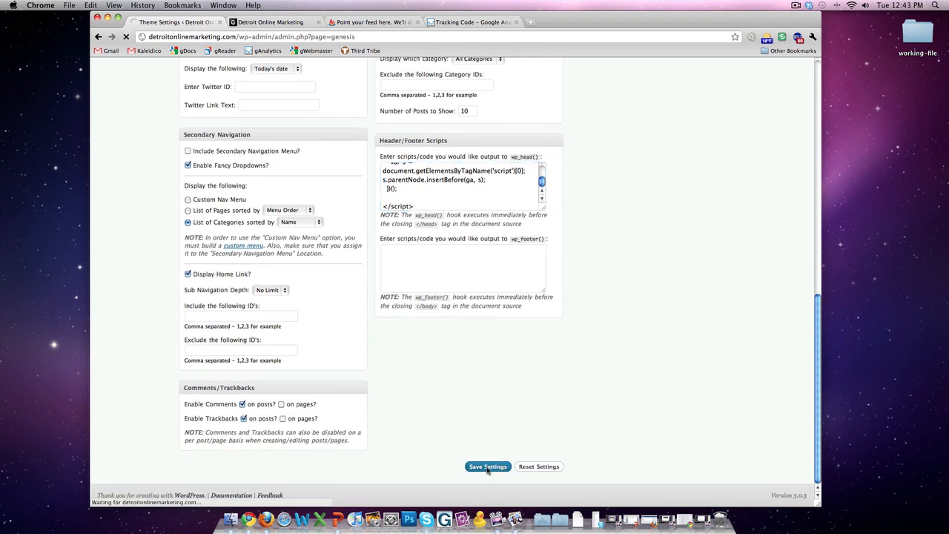
left_click(486, 465)
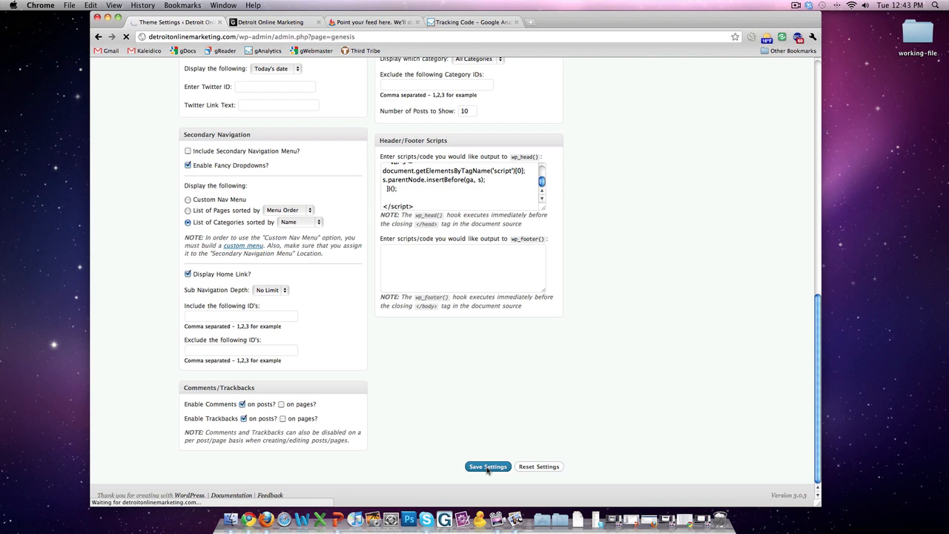
left_click(487, 465)
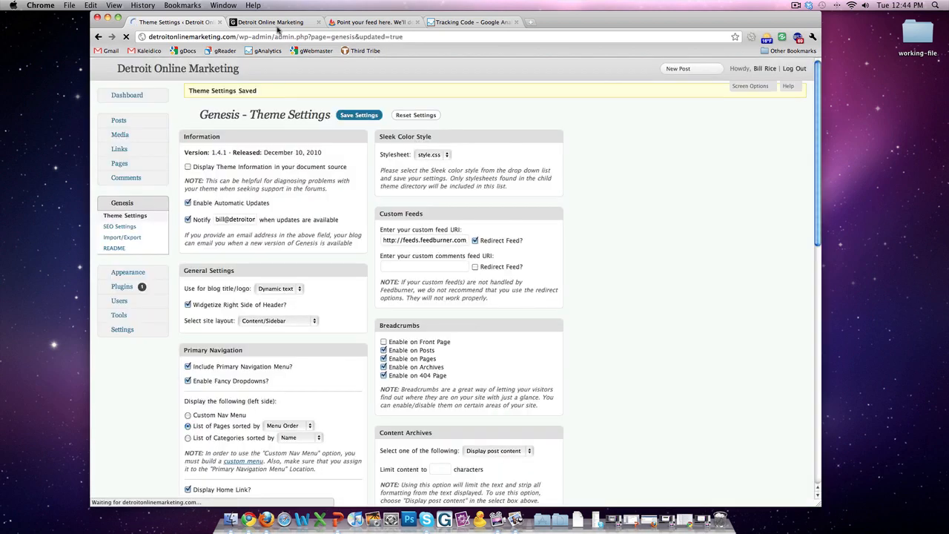
left_click(270, 22)
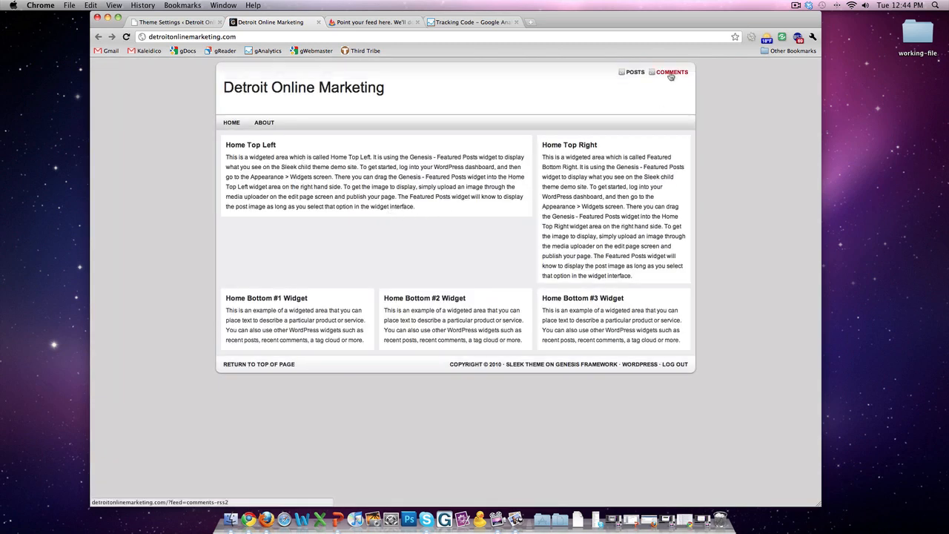
mouse_move(478, 106)
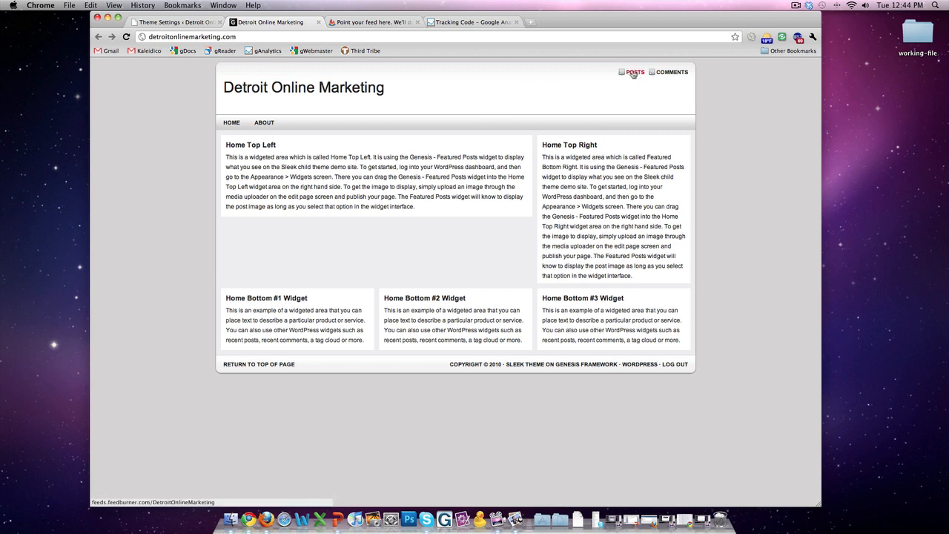
mouse_move(151, 492)
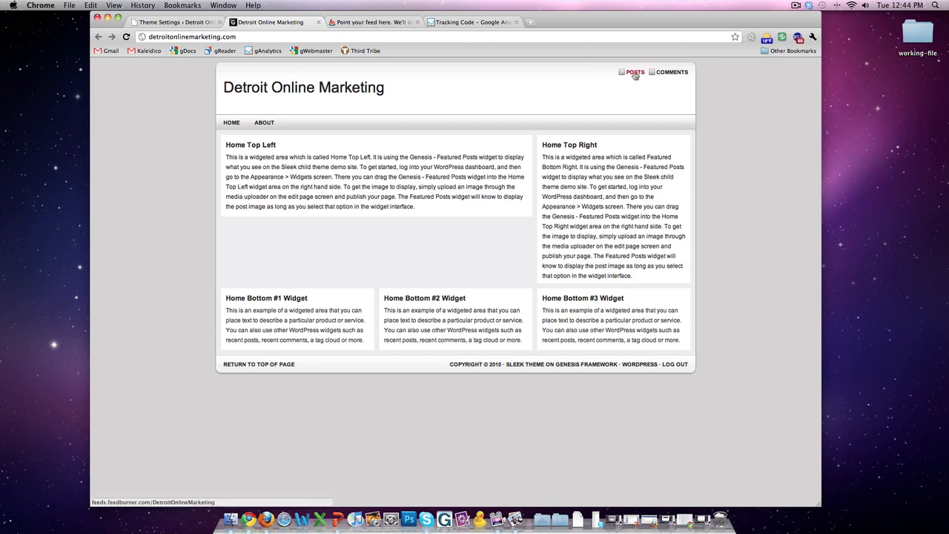
mouse_move(418, 45)
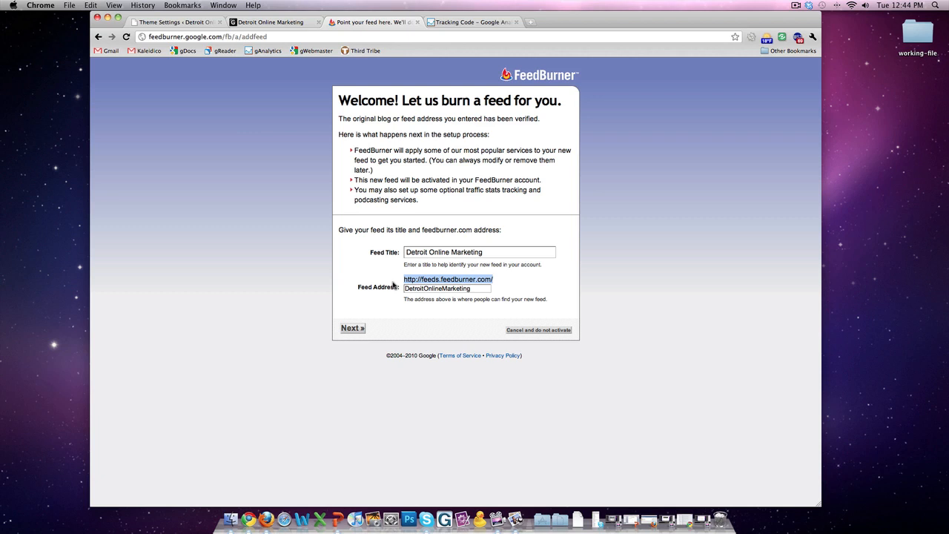
Step: Burn the Detroit Online Marketing feed and continue to the FeedBurner Stats options
left_click(353, 328)
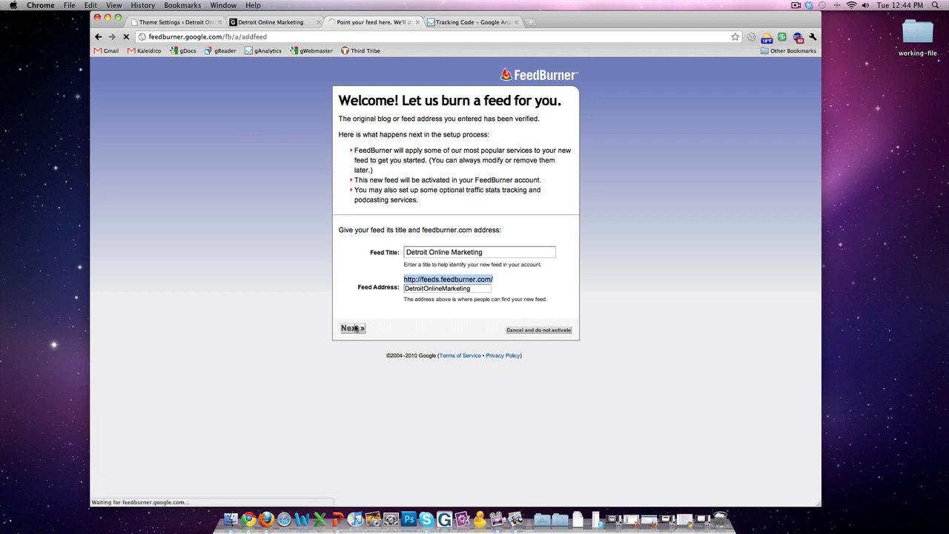
left_click(353, 328)
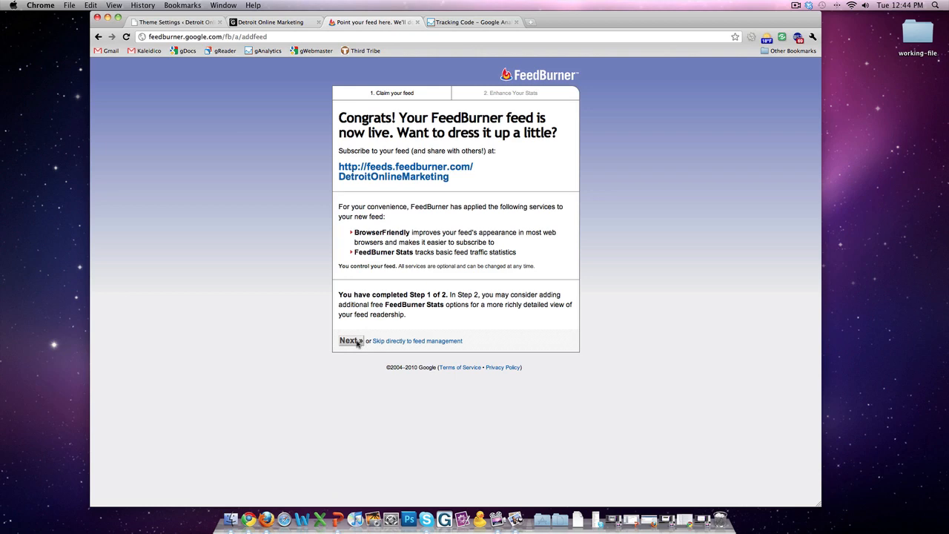
left_click(350, 339)
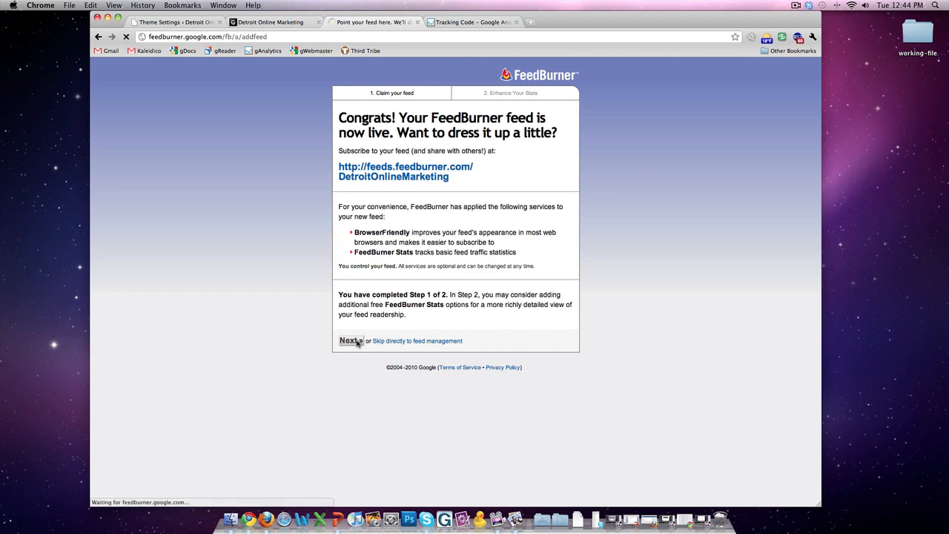
left_click(349, 340)
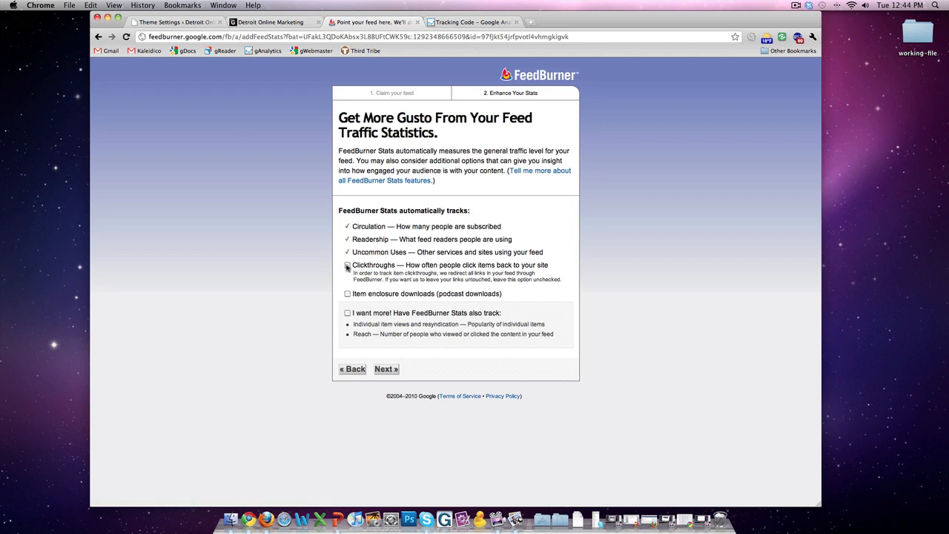
Step: Enable Clickthroughs tracking in FeedBurner Stats and finish the feed setup
left_click(347, 264)
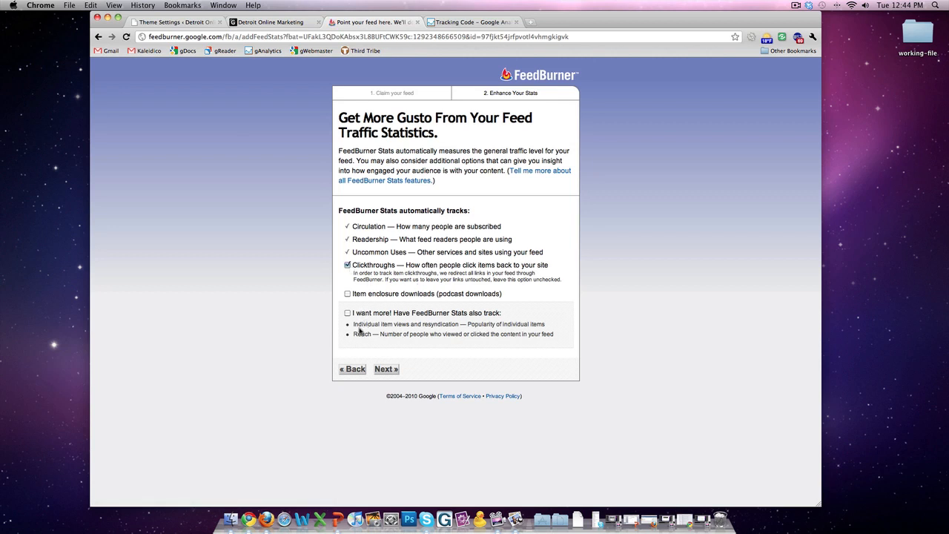
left_click(386, 367)
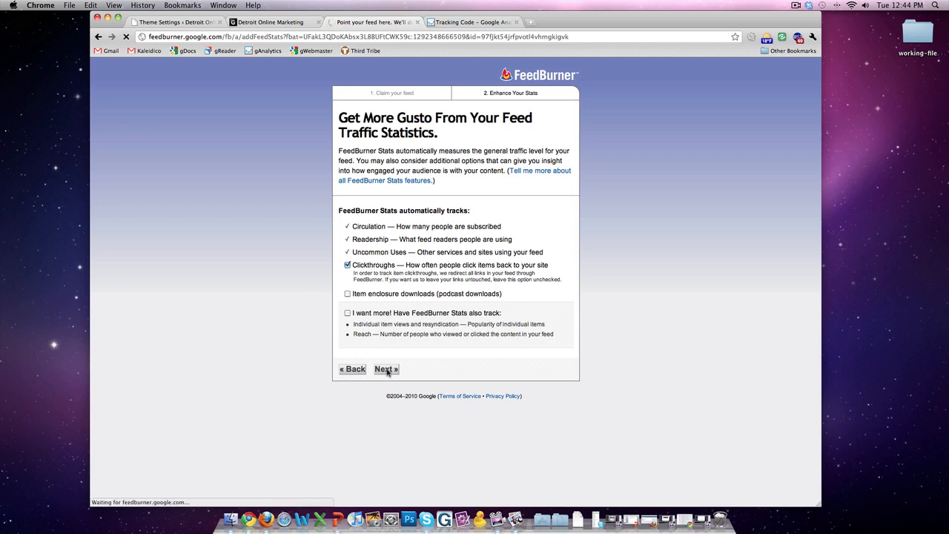
left_click(386, 367)
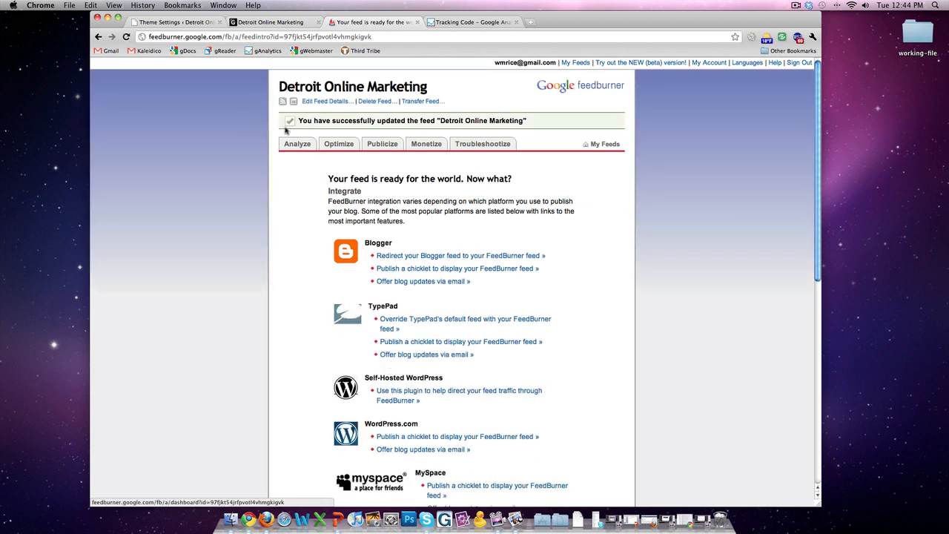
Step: Activate the SmartFeed service for the Detroit Online Marketing feed under Optimize
left_click(383, 142)
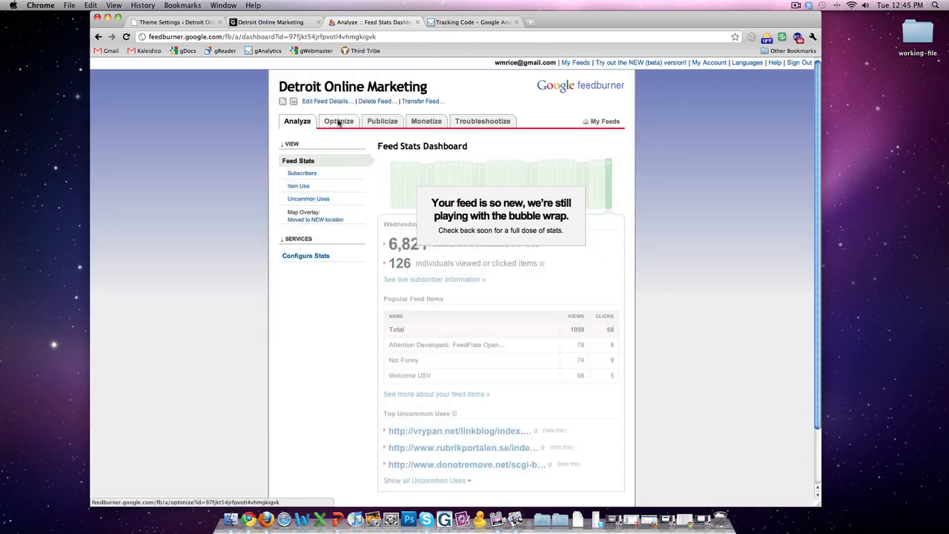
left_click(338, 121)
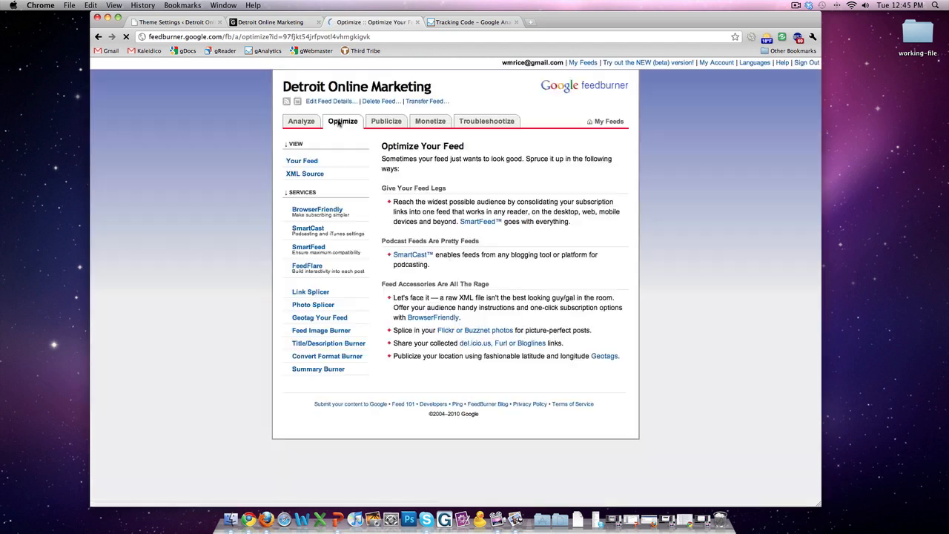
mouse_move(308, 230)
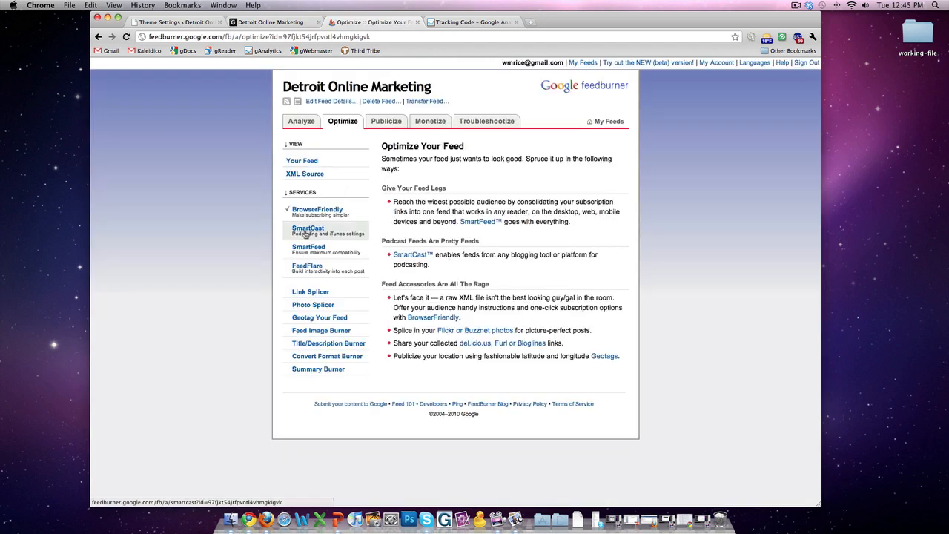
left_click(308, 246)
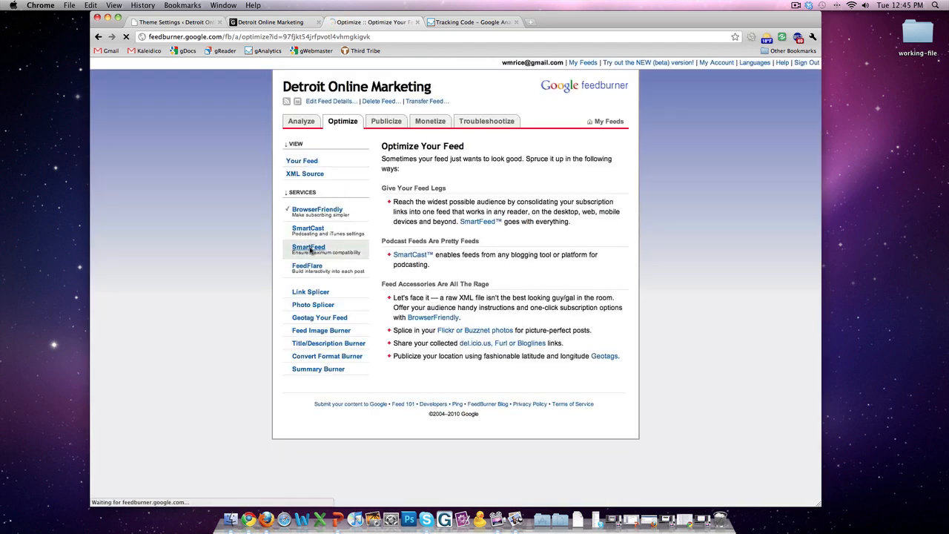
left_click(308, 249)
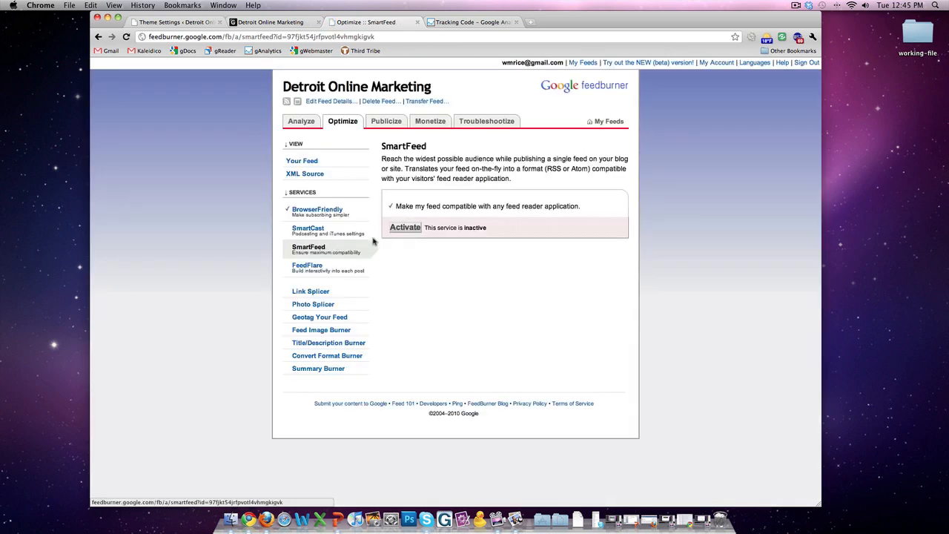
left_click(404, 229)
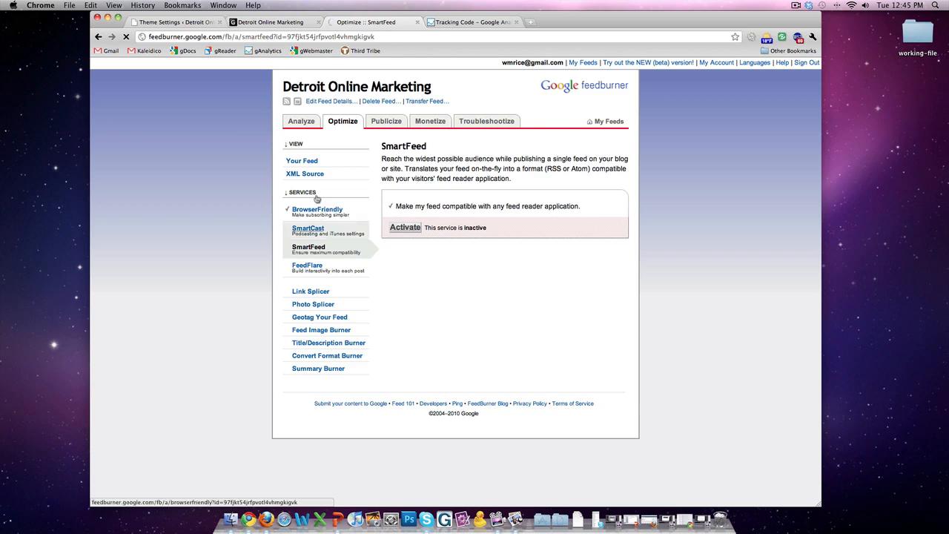
left_click(405, 229)
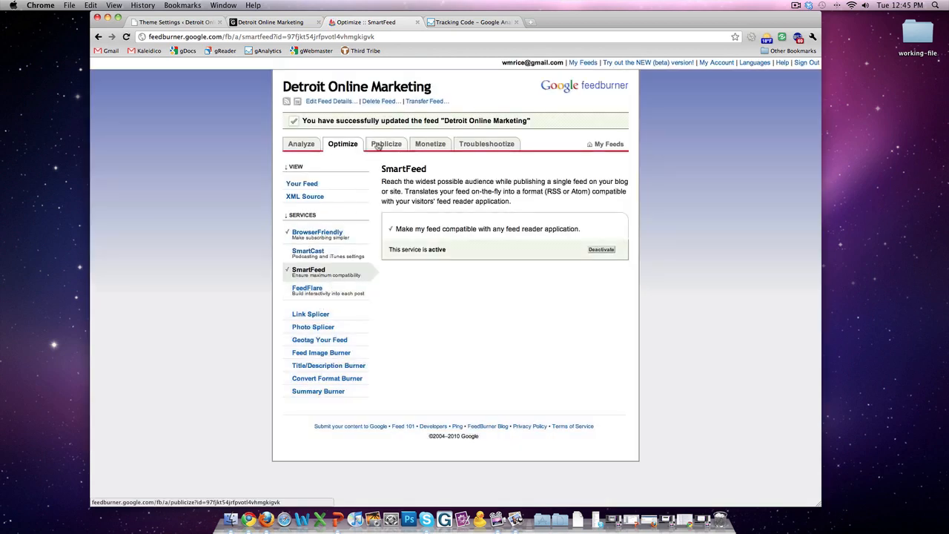
left_click(386, 144)
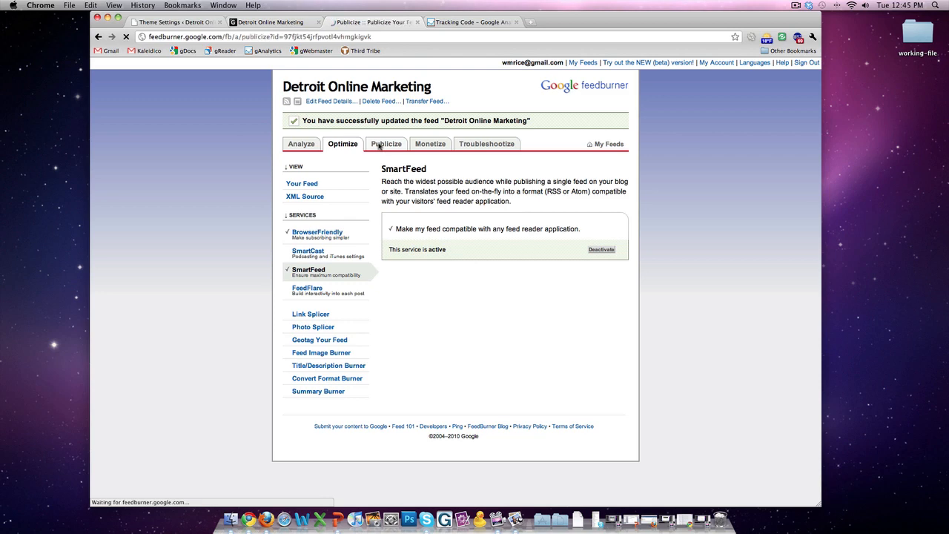
Step: Activate Email Subscriptions under Publicize so the subscription form code appears
left_click(385, 142)
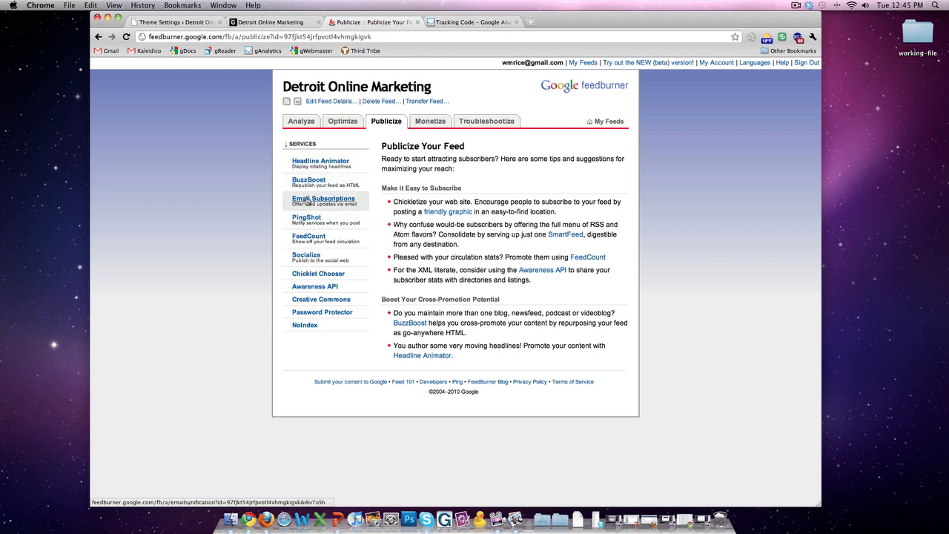
left_click(323, 198)
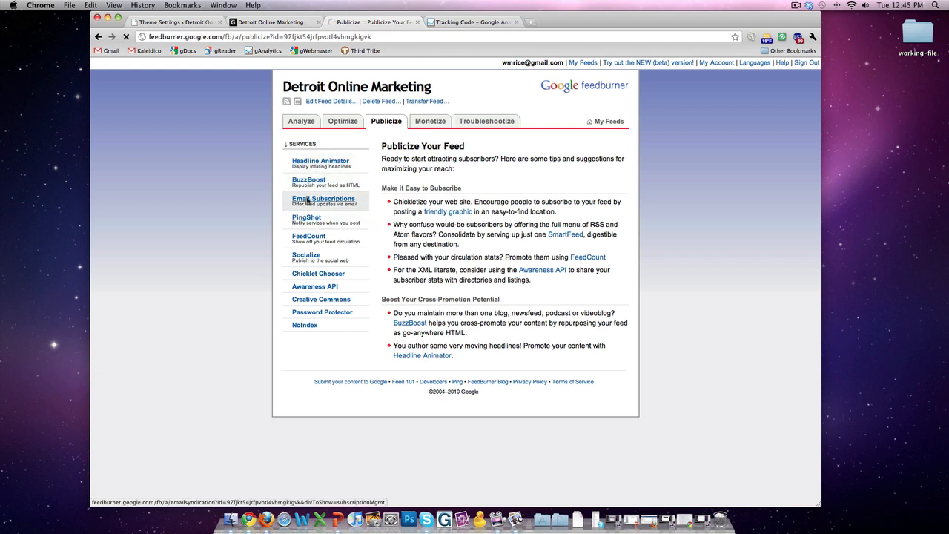
left_click(324, 199)
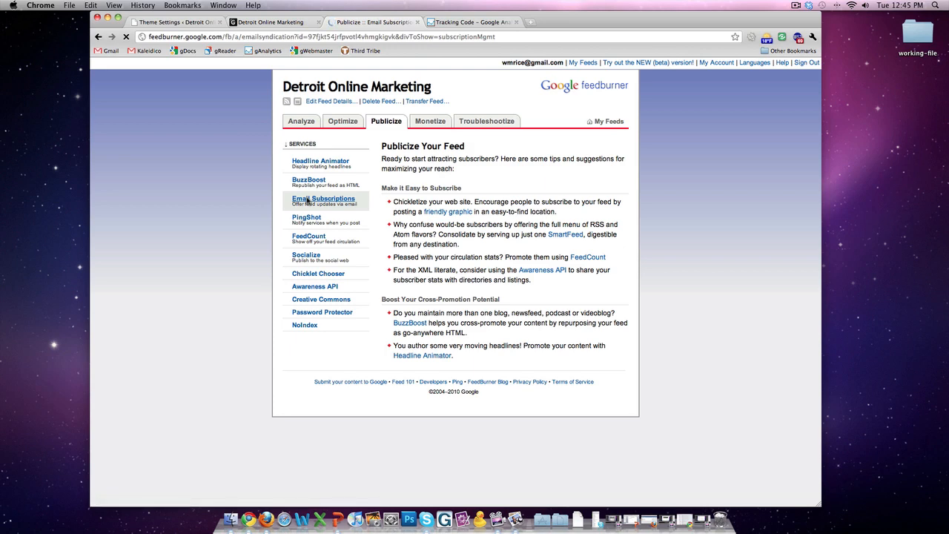
left_click(323, 200)
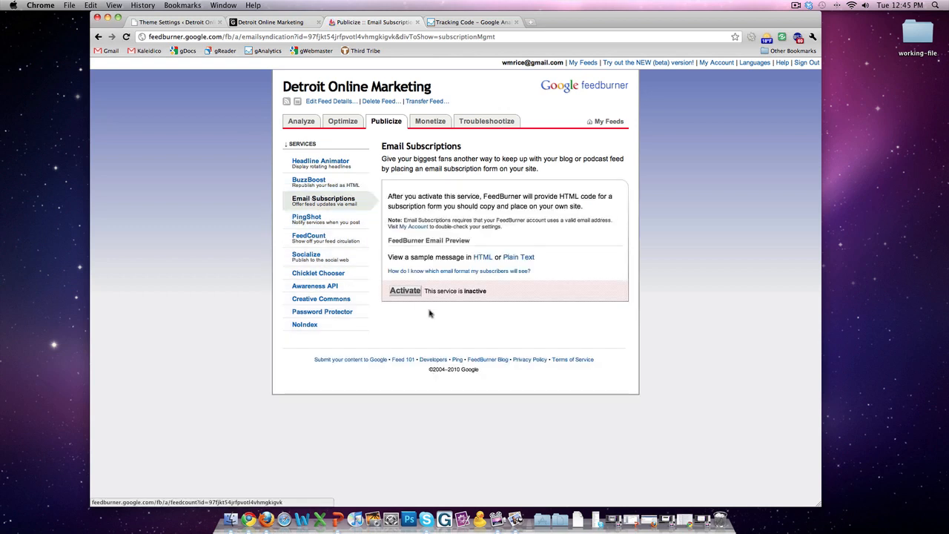
left_click(405, 289)
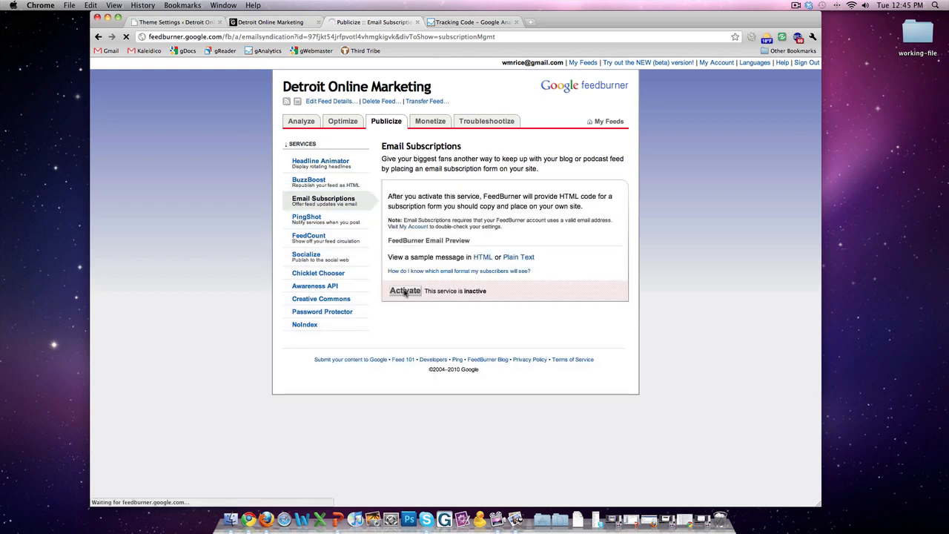
left_click(405, 289)
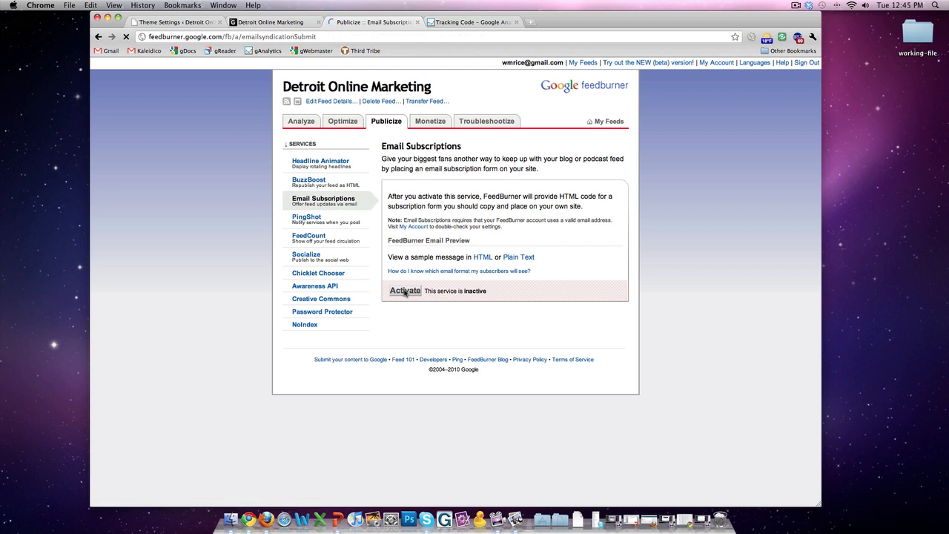
left_click(405, 291)
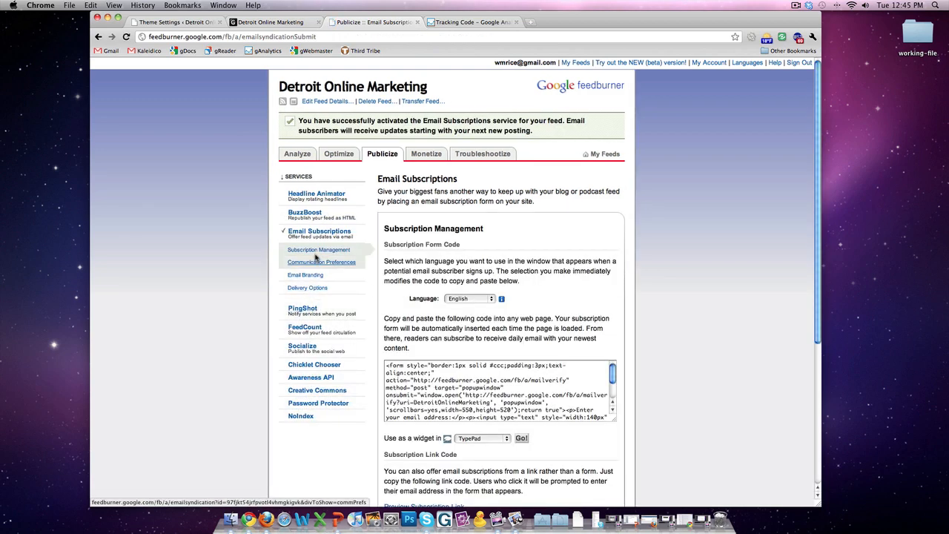
mouse_move(302, 310)
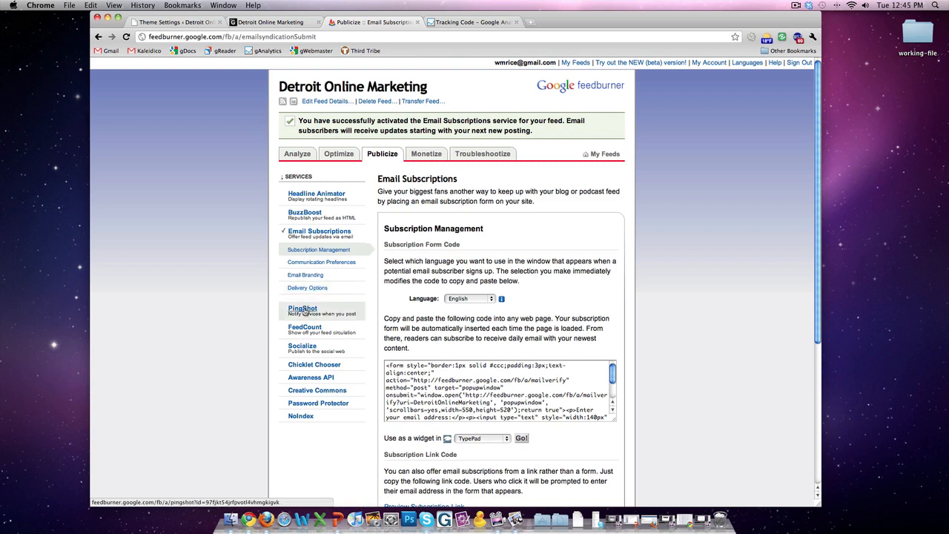
left_click(302, 310)
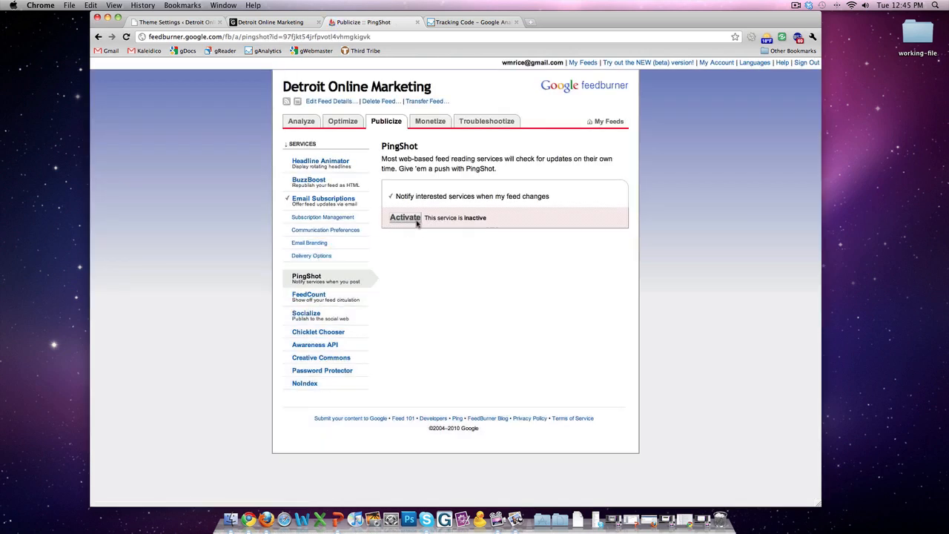
Step: Activate PingShot for the feed and return to the Genesis Theme Settings browser tab
left_click(405, 217)
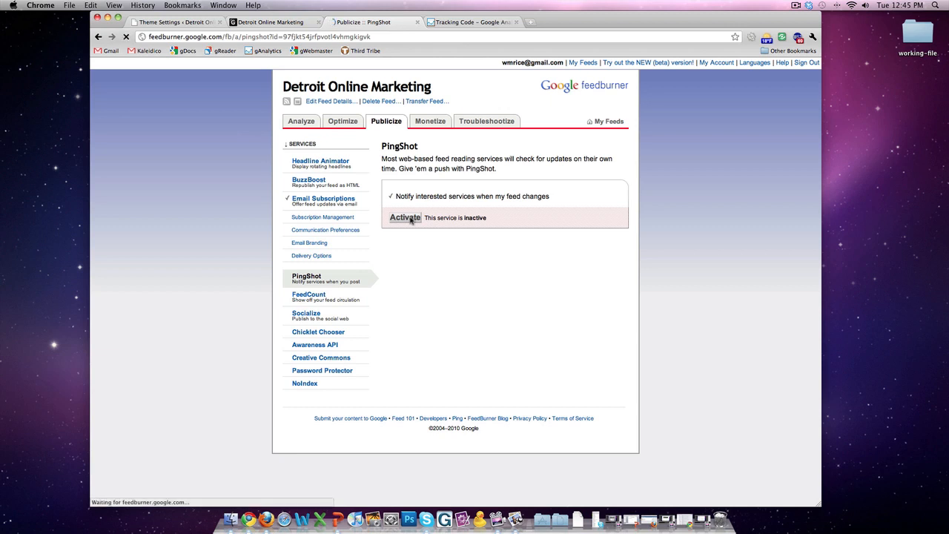
left_click(405, 217)
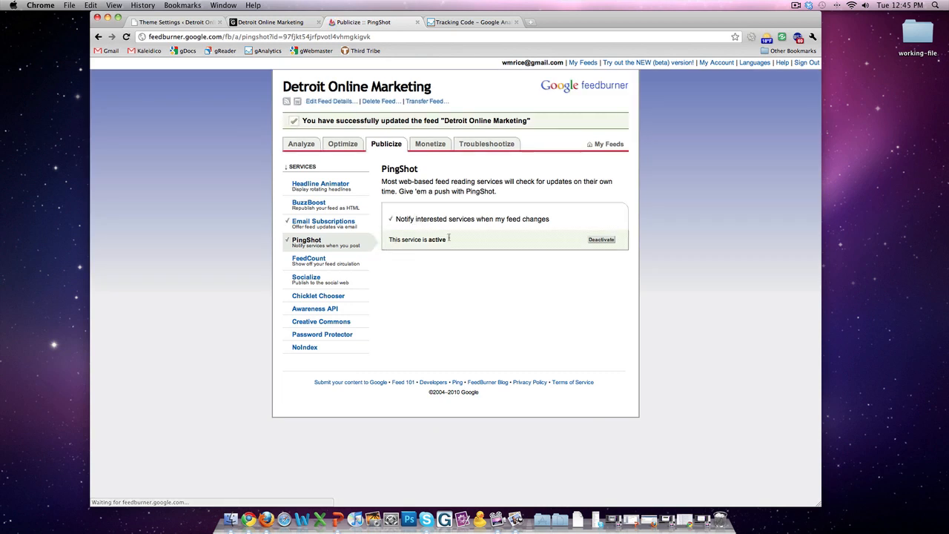
mouse_move(466, 155)
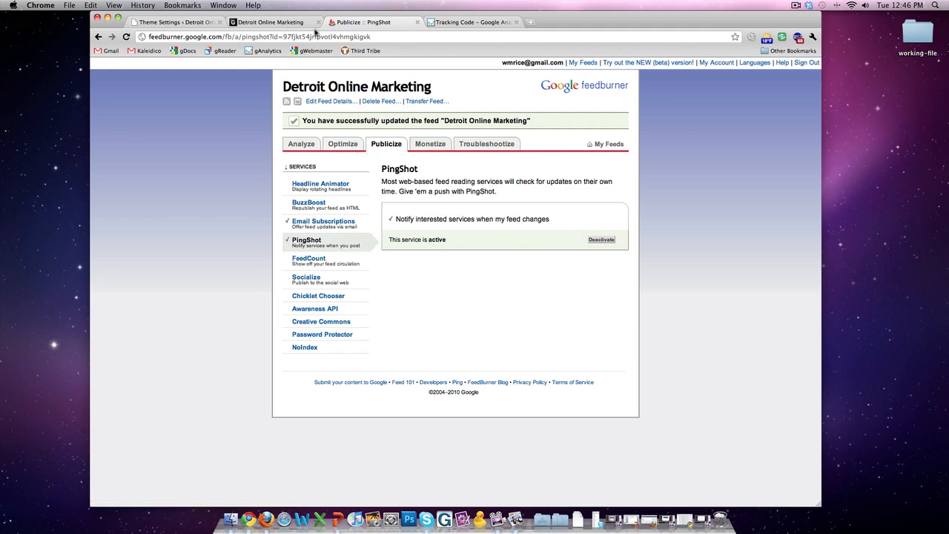
left_click(160, 22)
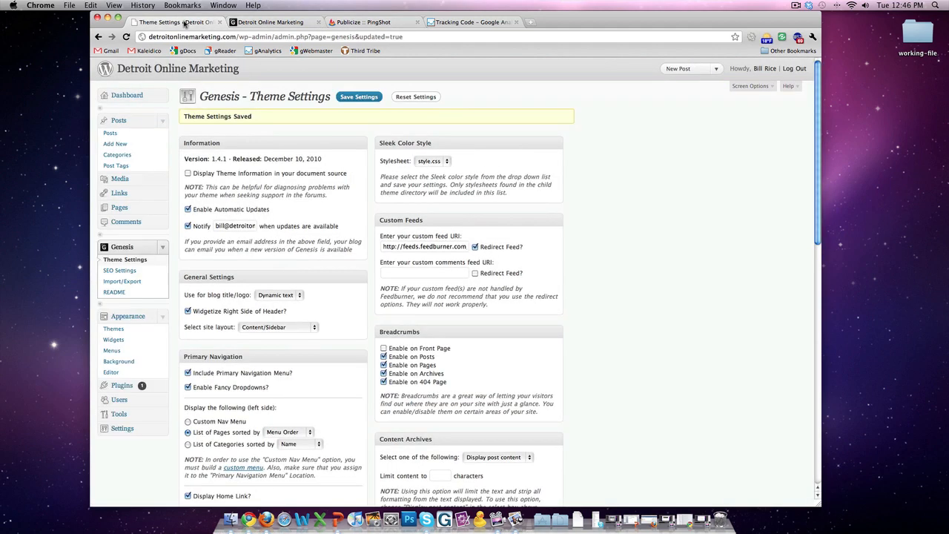